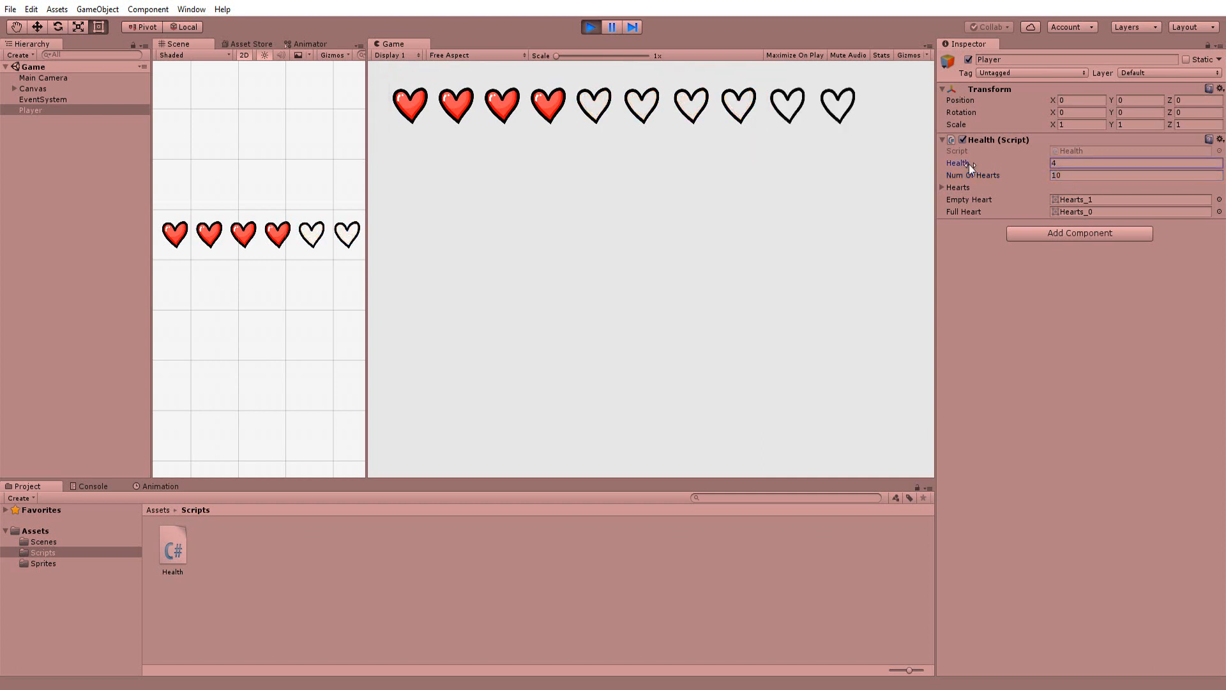
In Play mode, set the Health (Script) Health field to 8
text(8)
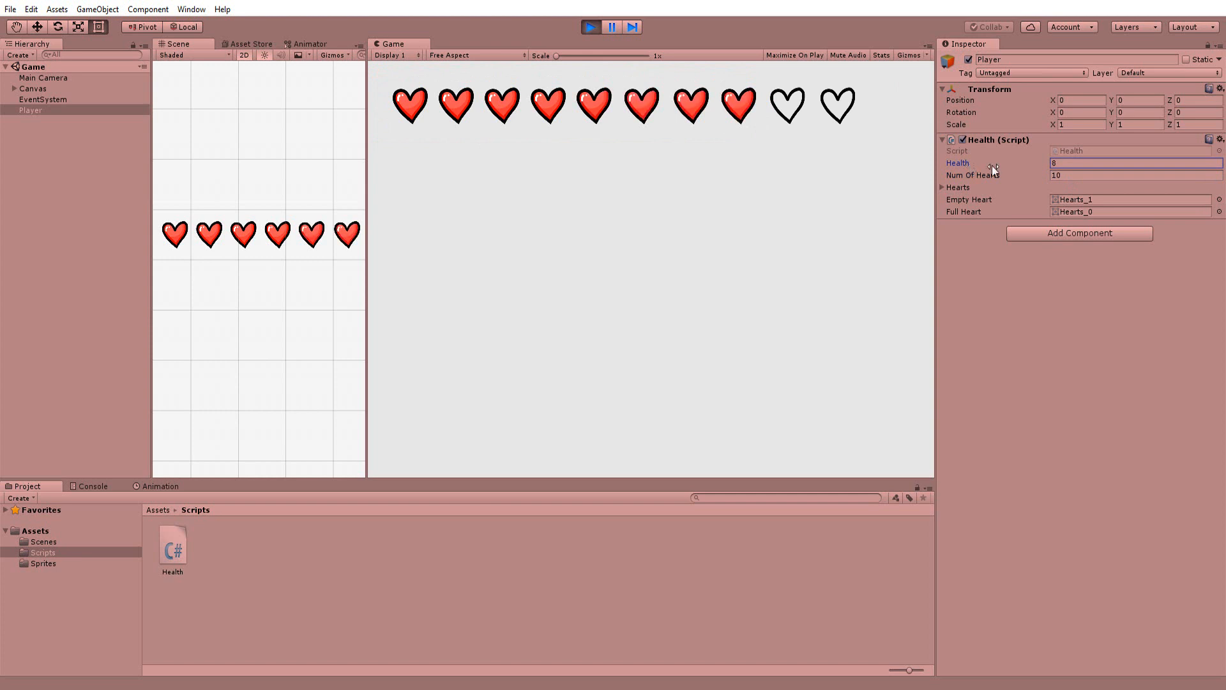
mouse_move(994, 168)
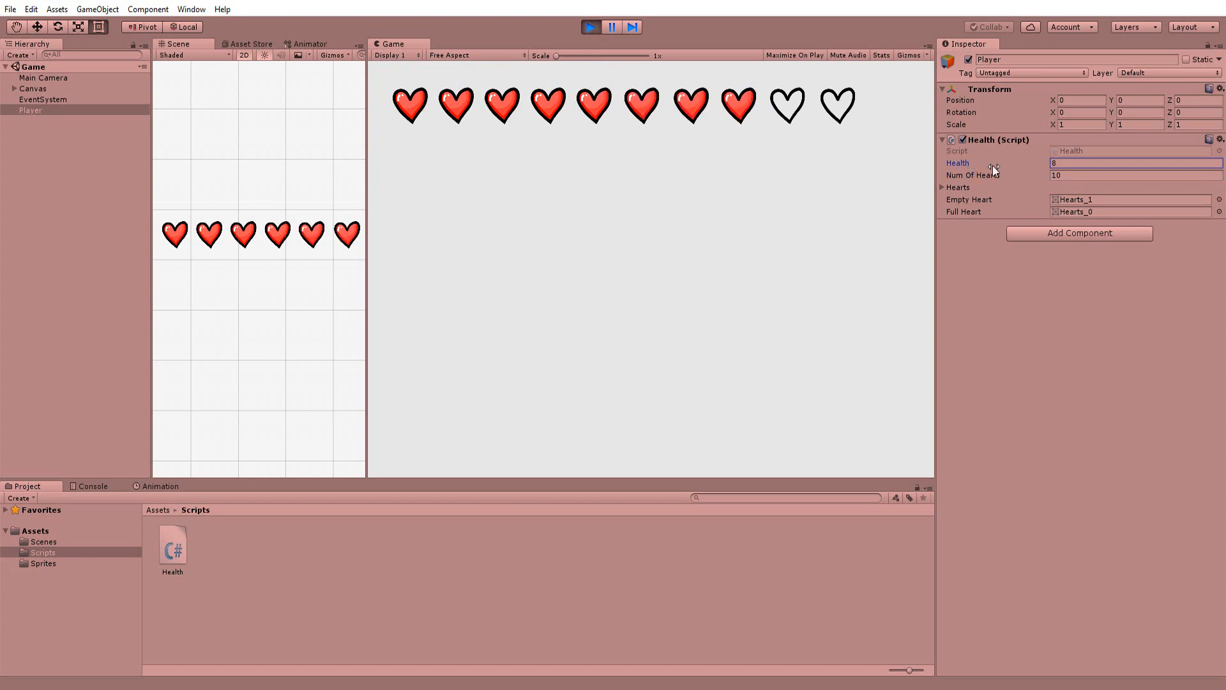
mouse_move(995, 168)
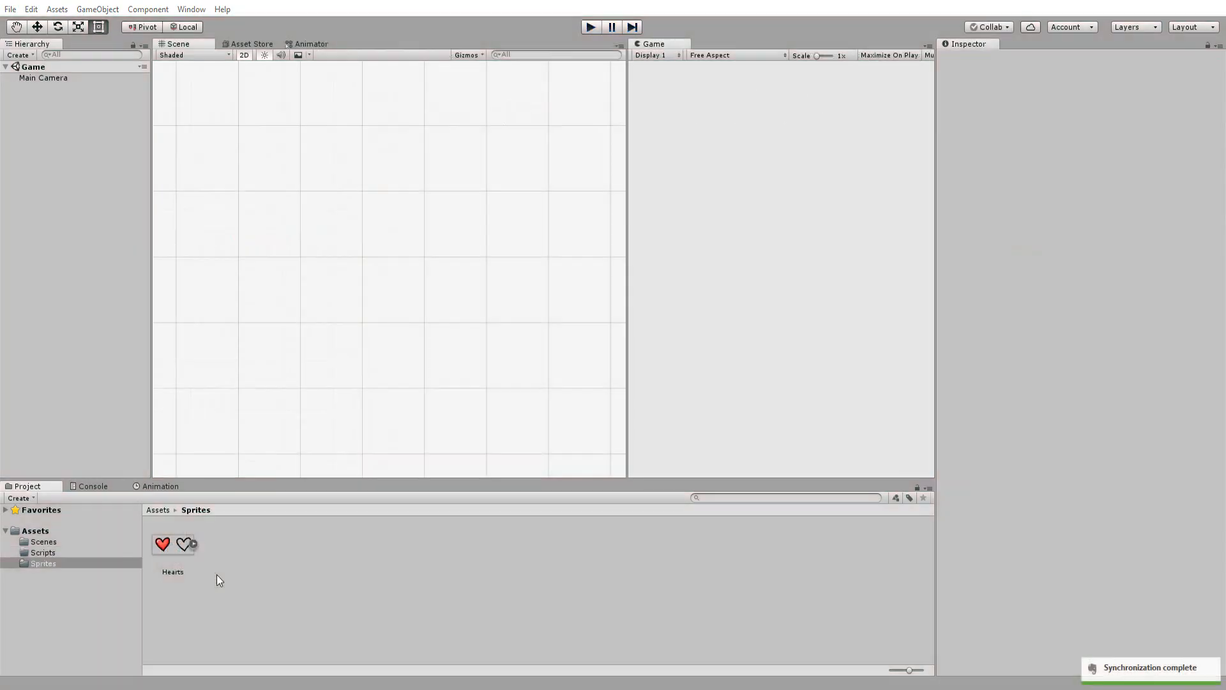
mouse_move(196, 576)
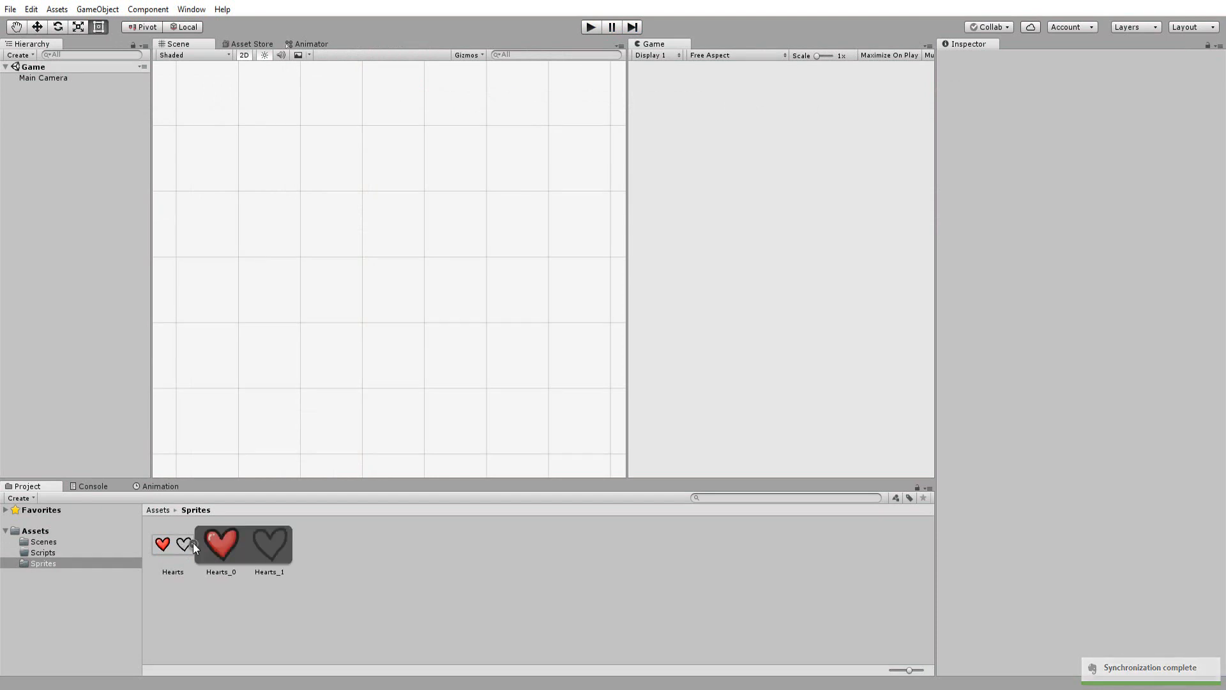
Inspect the empty heart sprite, then add a Canvas scaling with screen size at 800x600
click(221, 544)
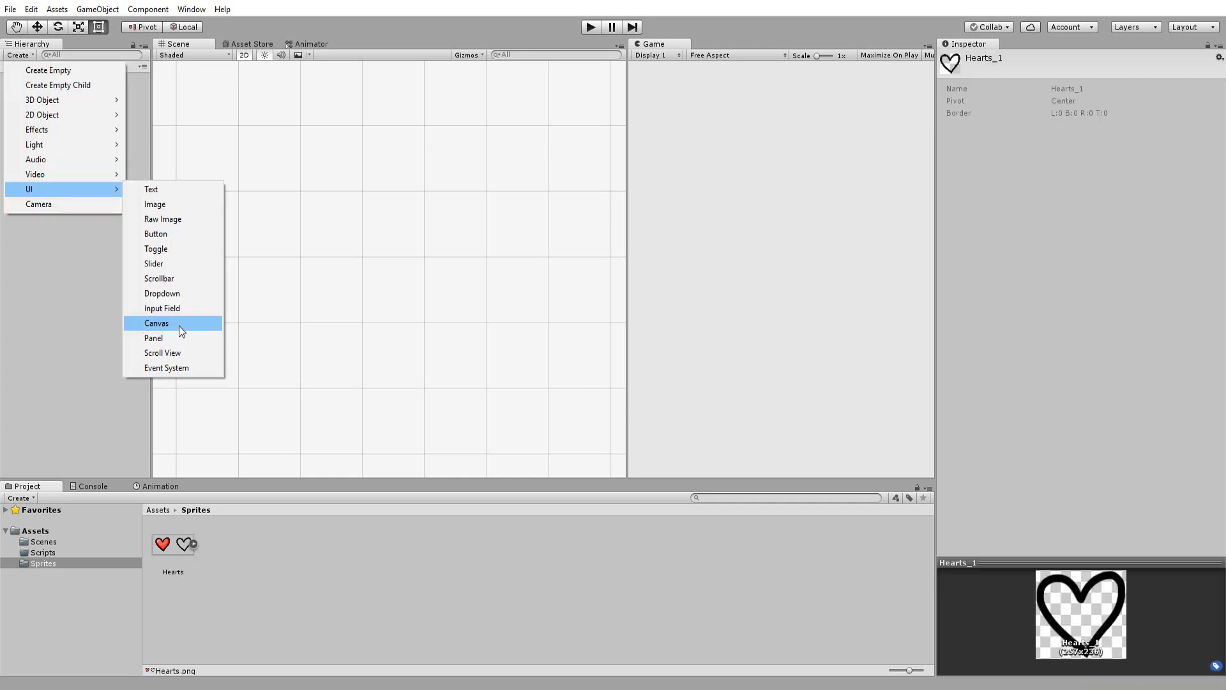
click(155, 323)
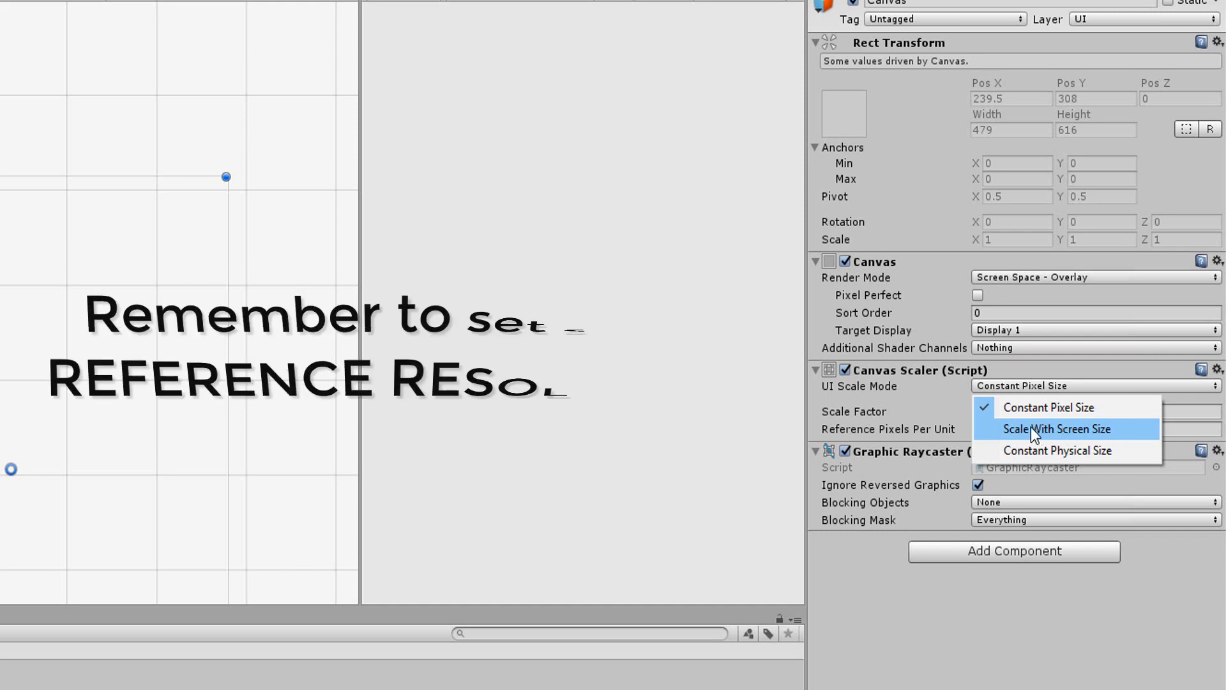
click(1055, 428)
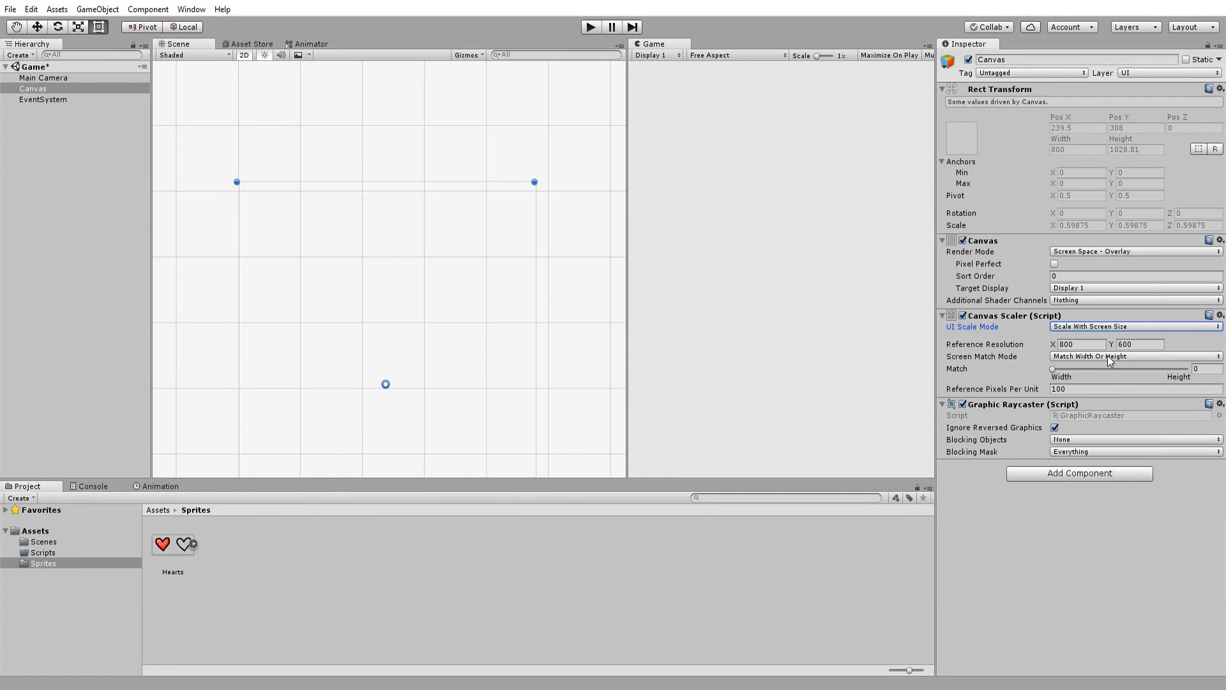
Line up ten heart images on the canvas, then create and open the Health C# script
right_click(32, 88)
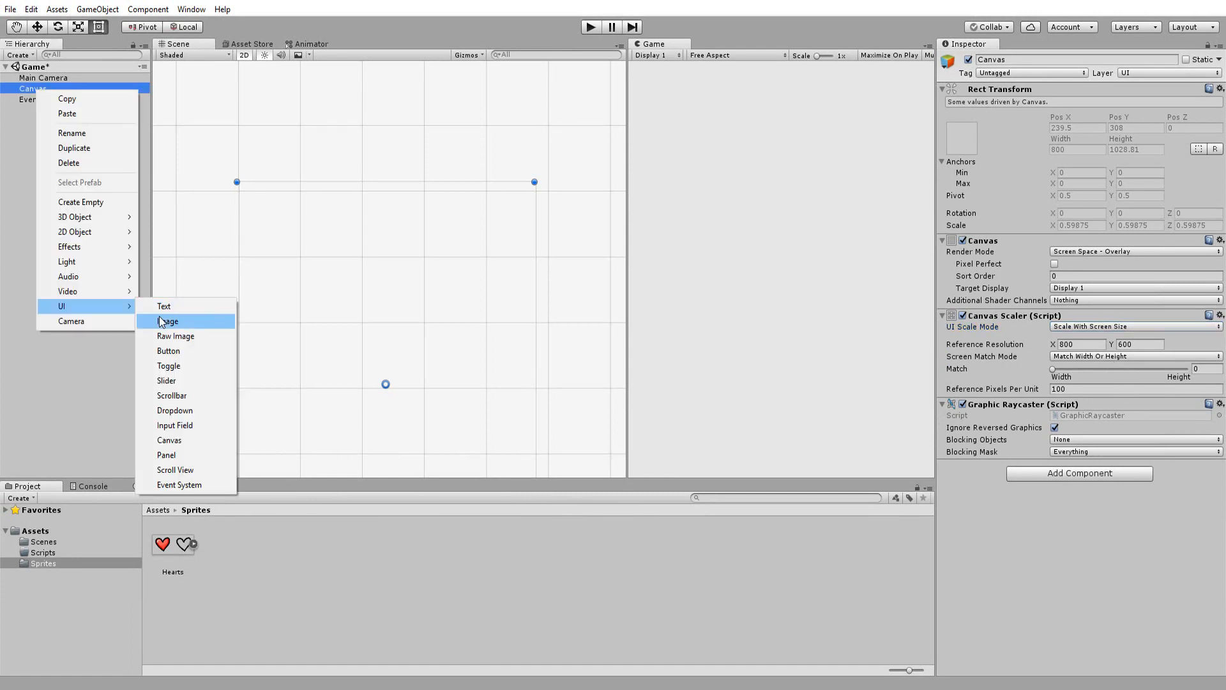
click(168, 320)
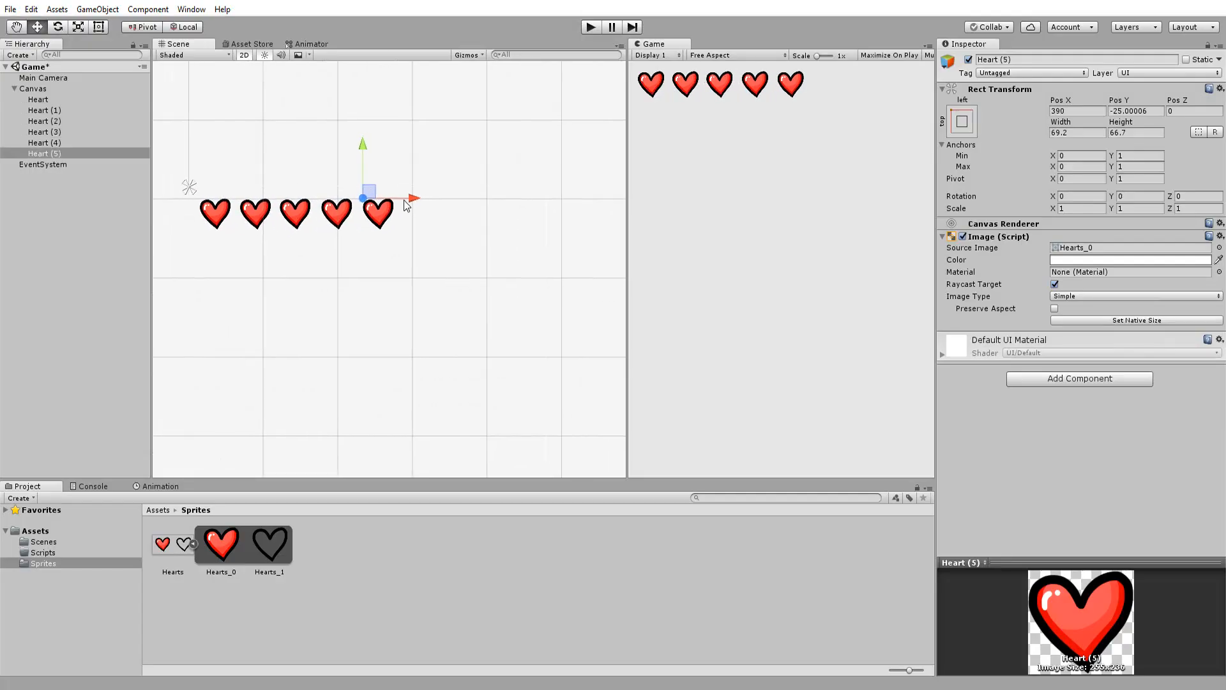
drag(368, 197, 434, 202)
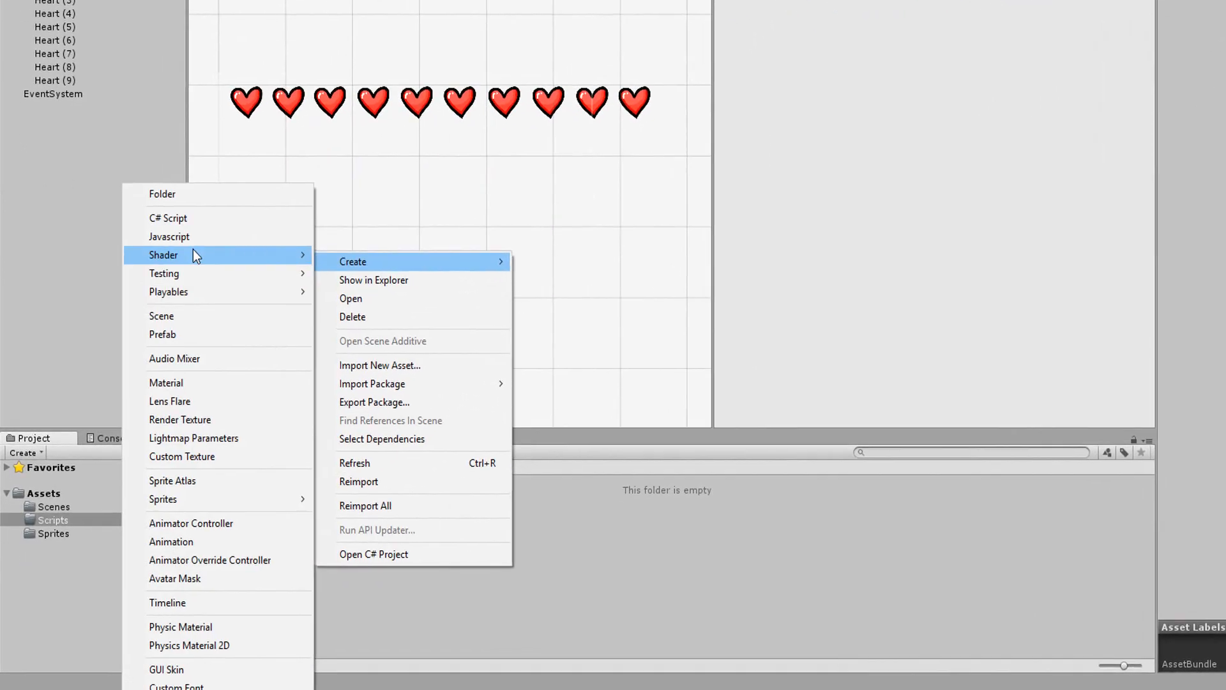
click(168, 217)
text(Health)
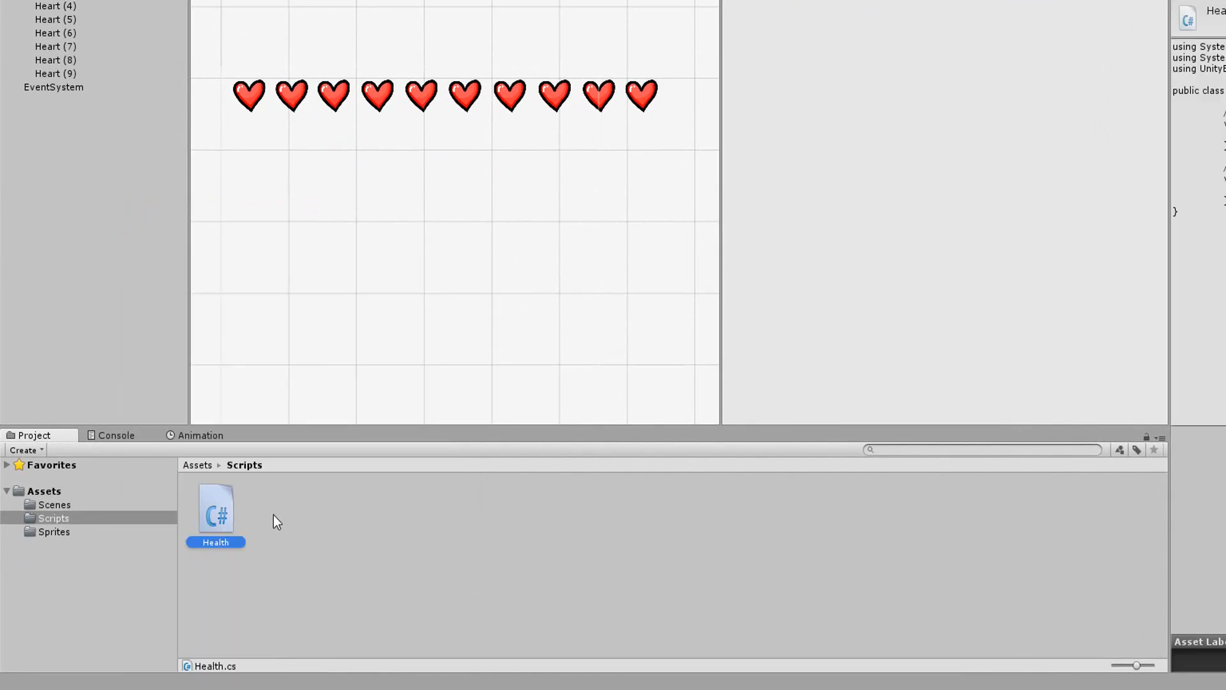
double_click(215, 508)
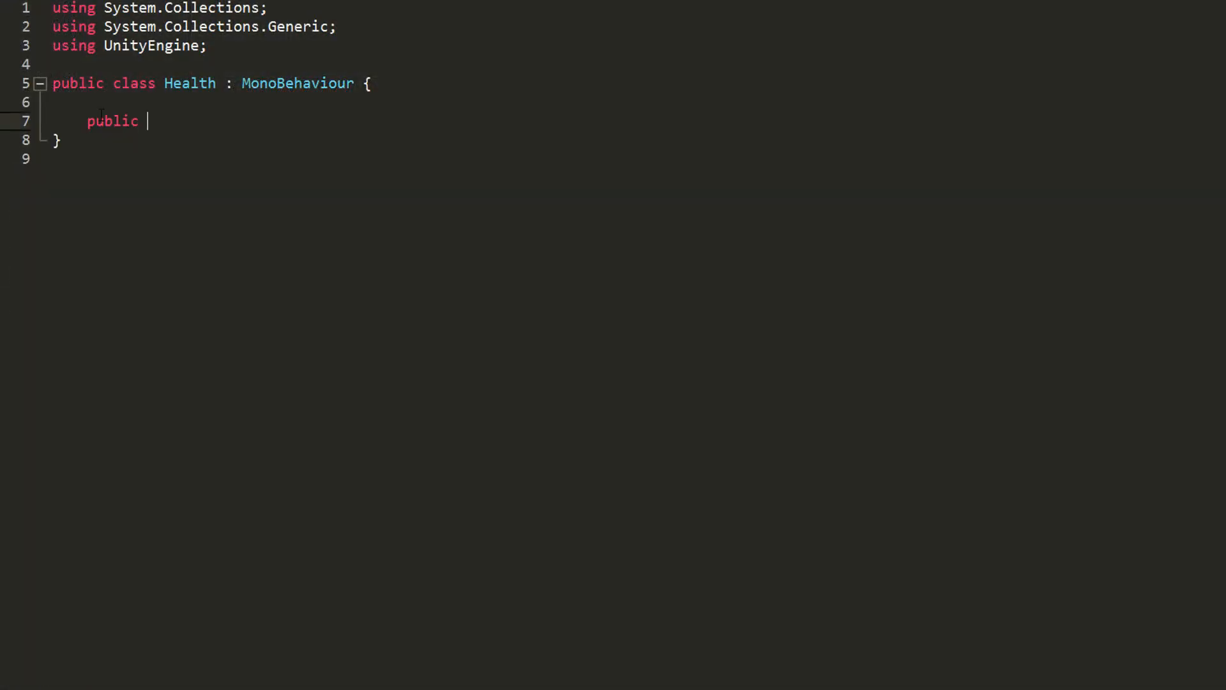
Declare public int health and public int numOfHearts in the Health script
text(int healt)
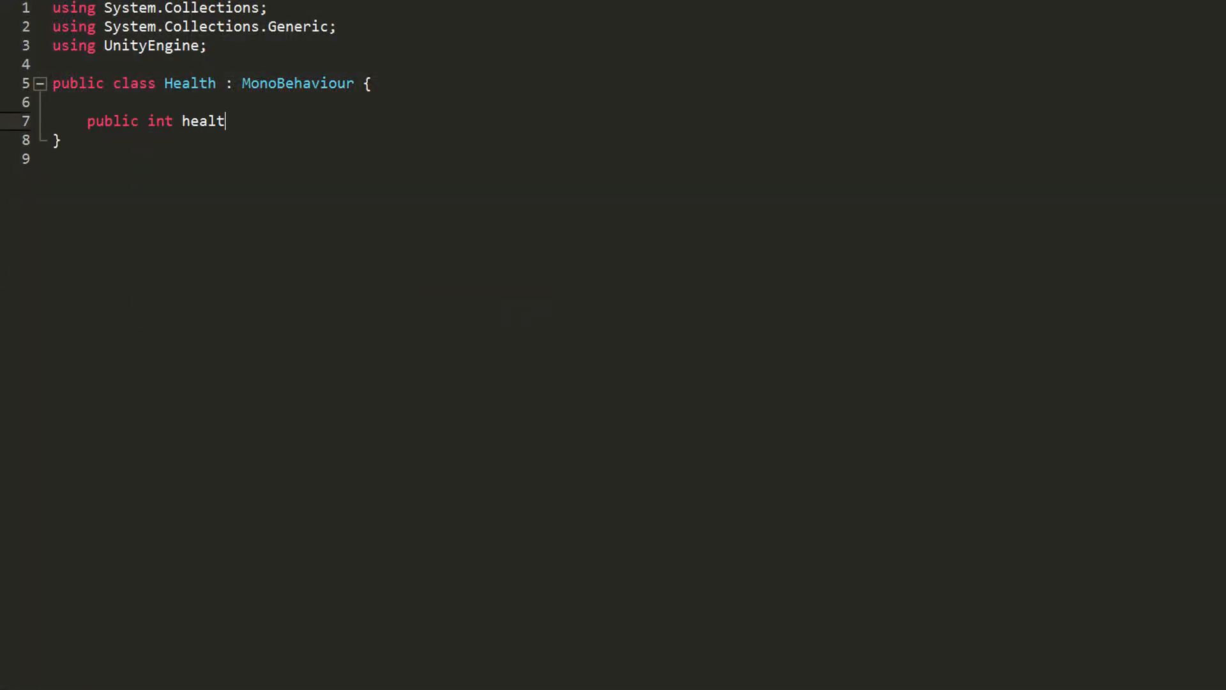
text(h;)
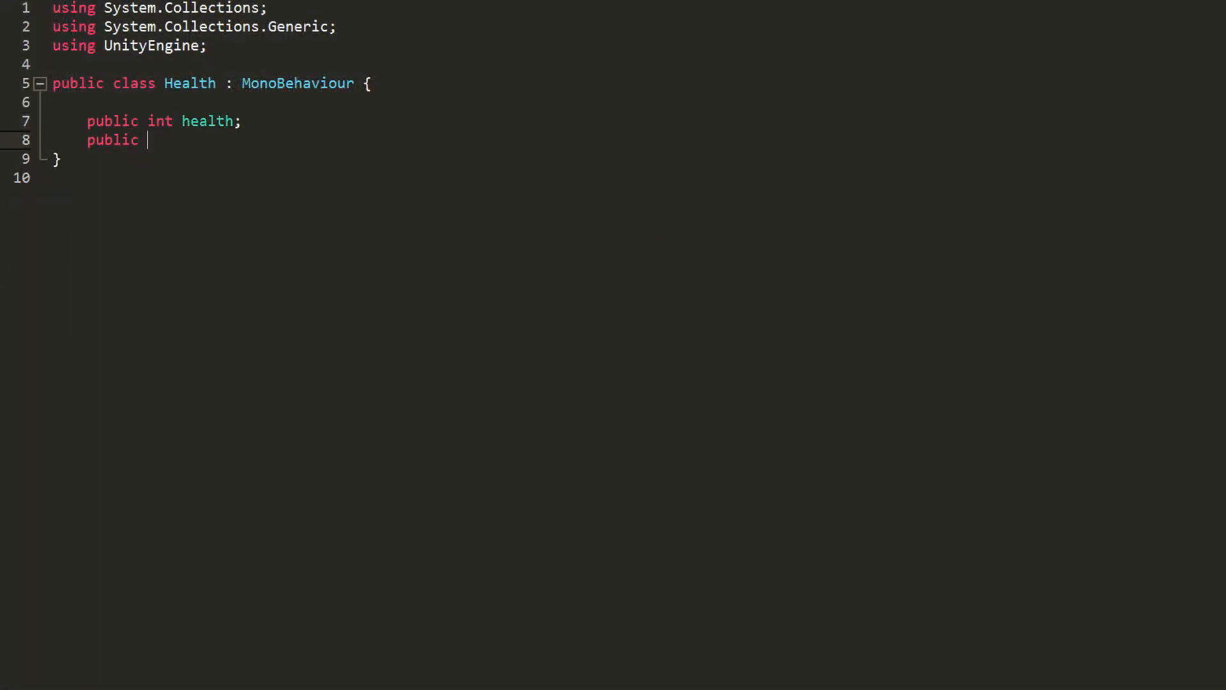
text(int num)
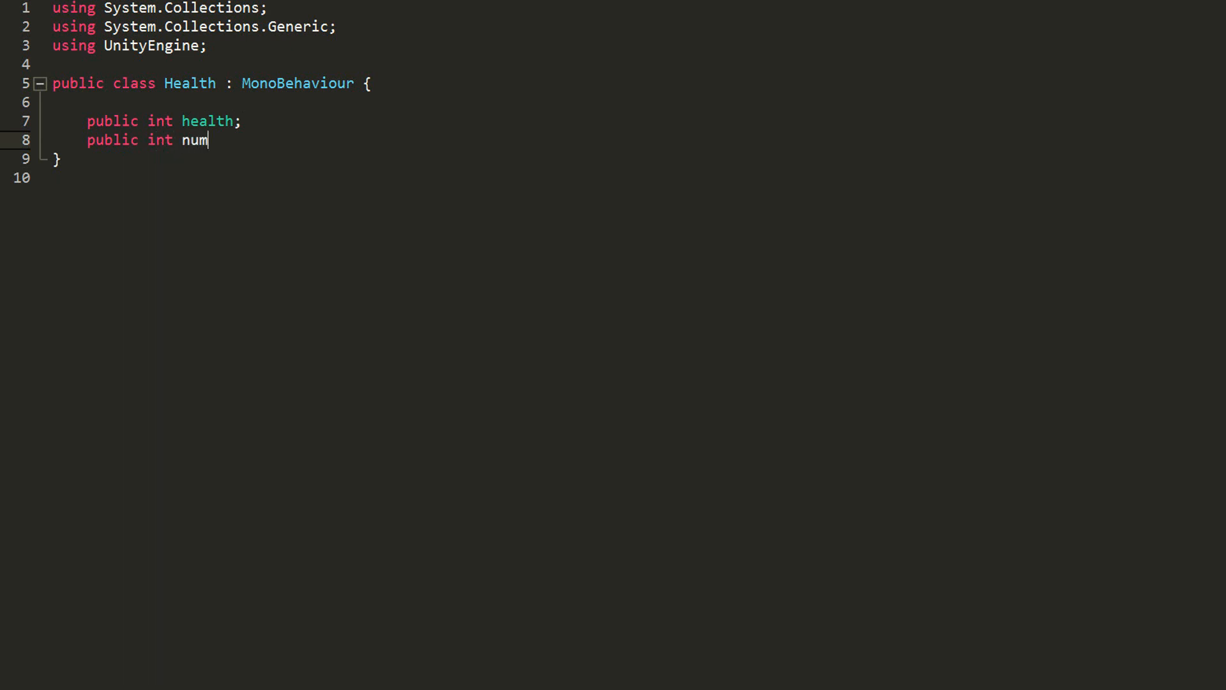
text(OfHearts)
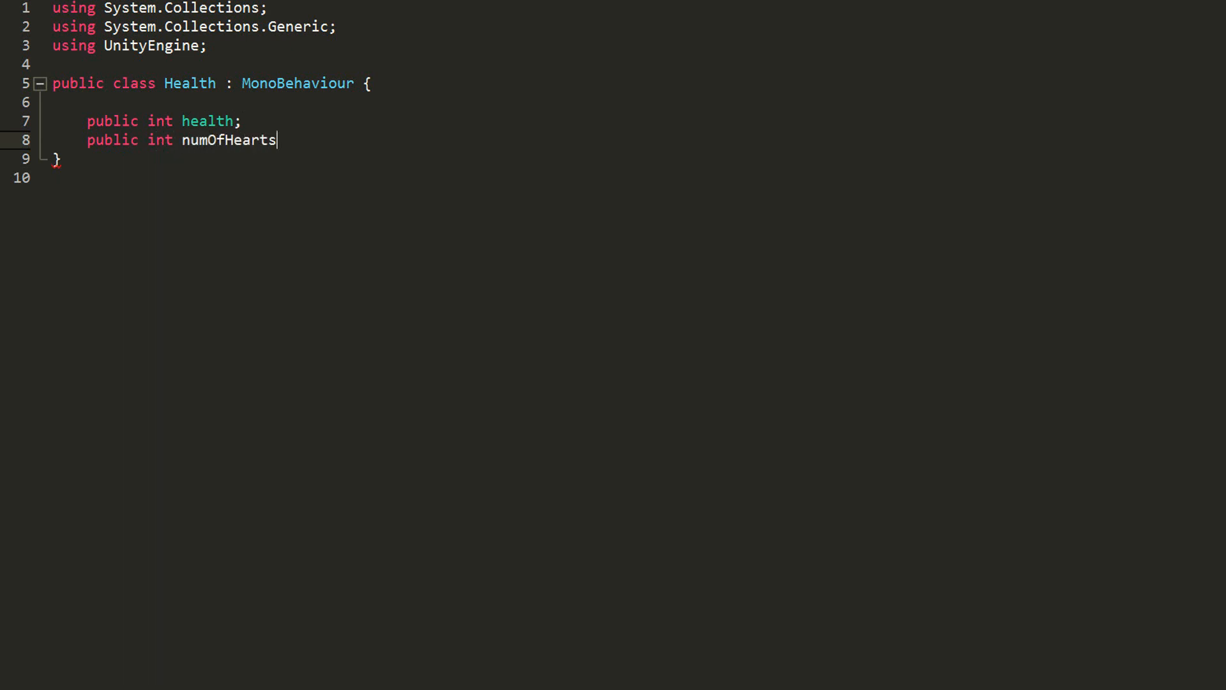
text(;)
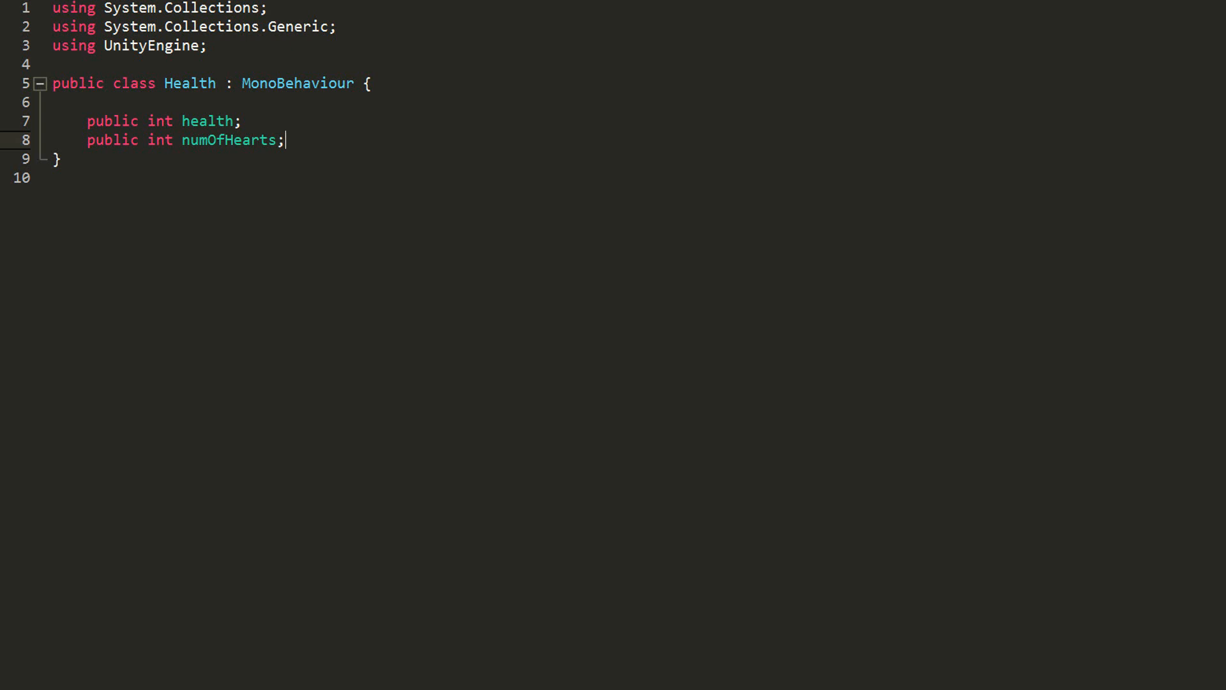
Add using UnityEngine.UI, a public Image[] hearts array, and a public Sprite fullHeart
text(using UnityEngine)
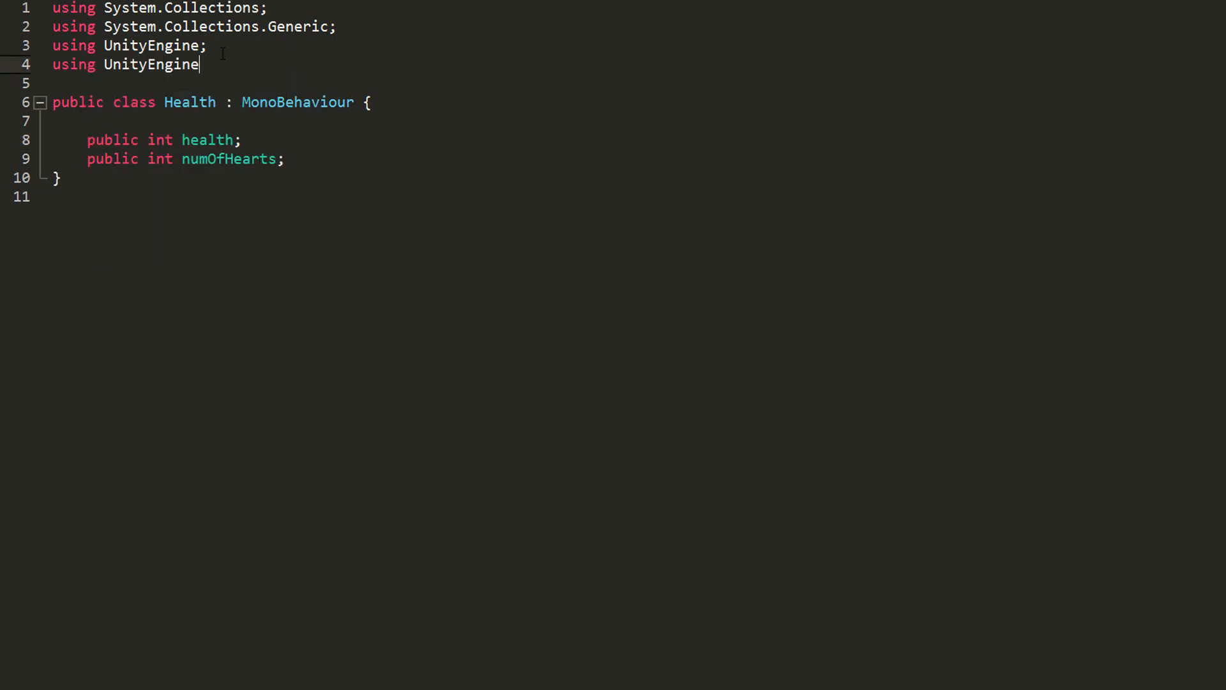
text(.UI;)
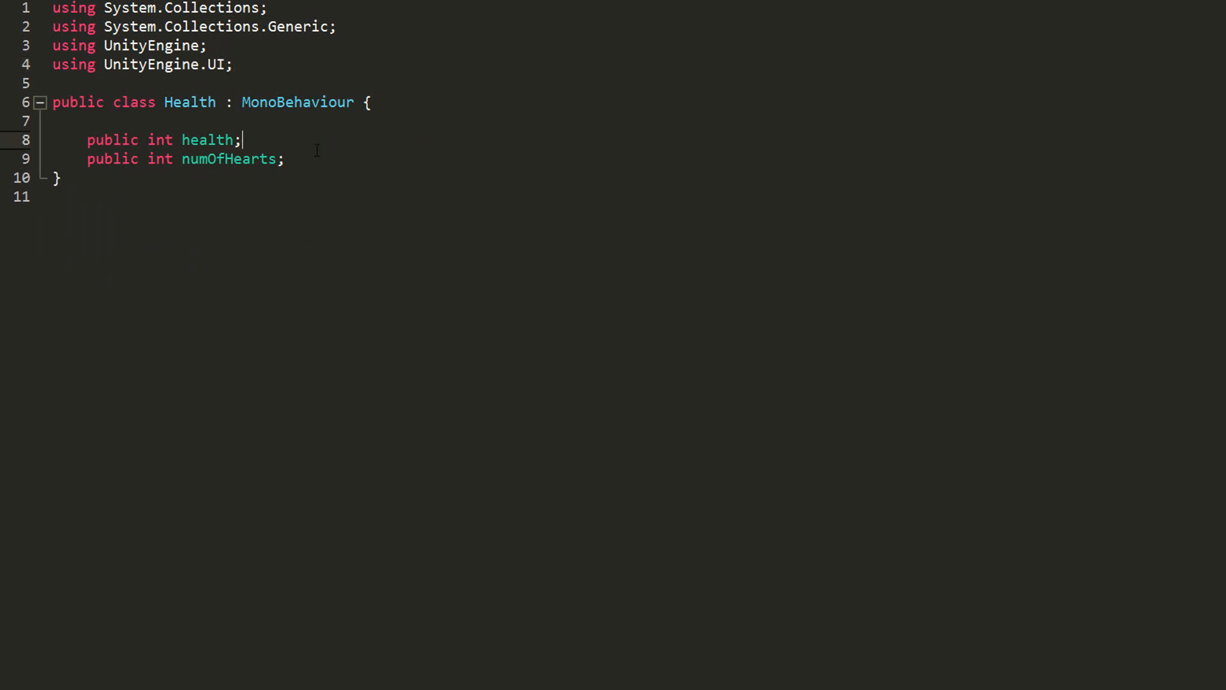
text(public)
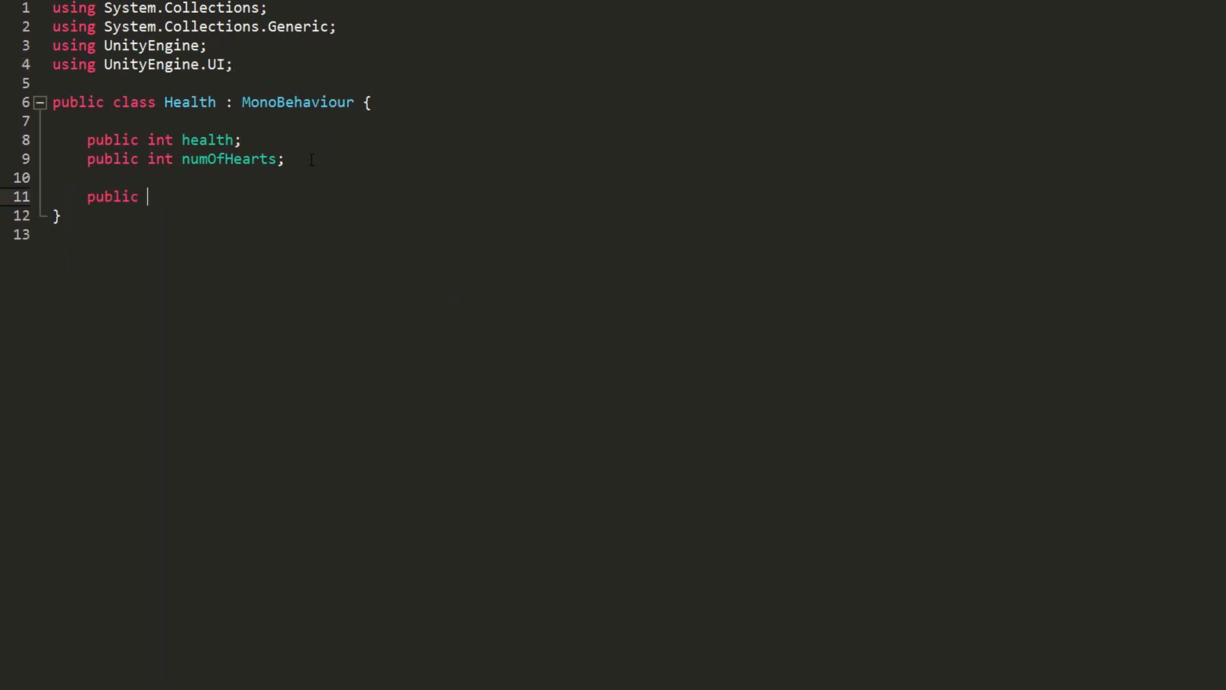
text(Image[] hearts)
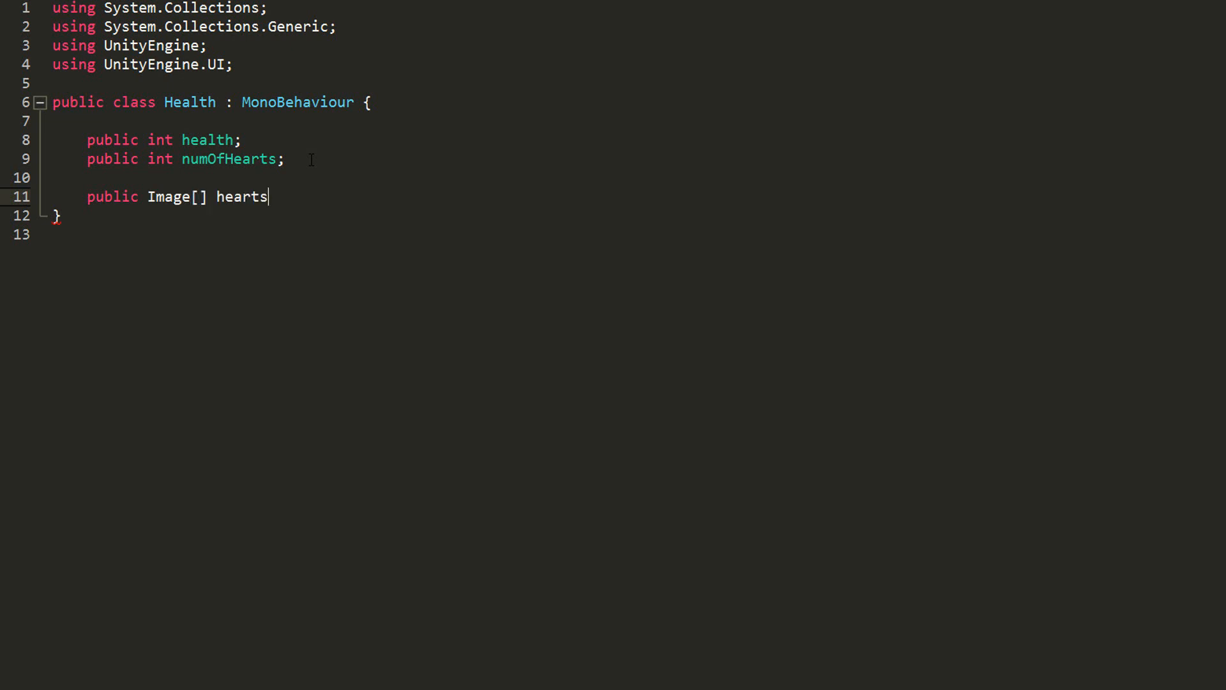
text(;)
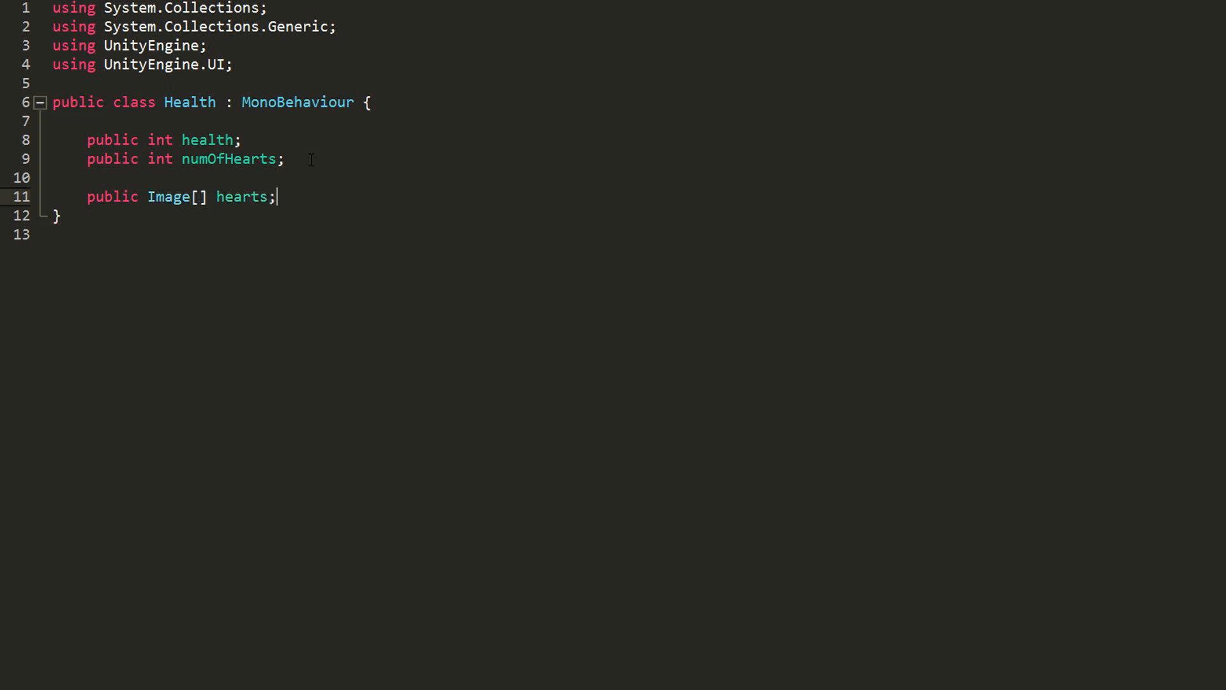
text(public Sprite fullHeart)
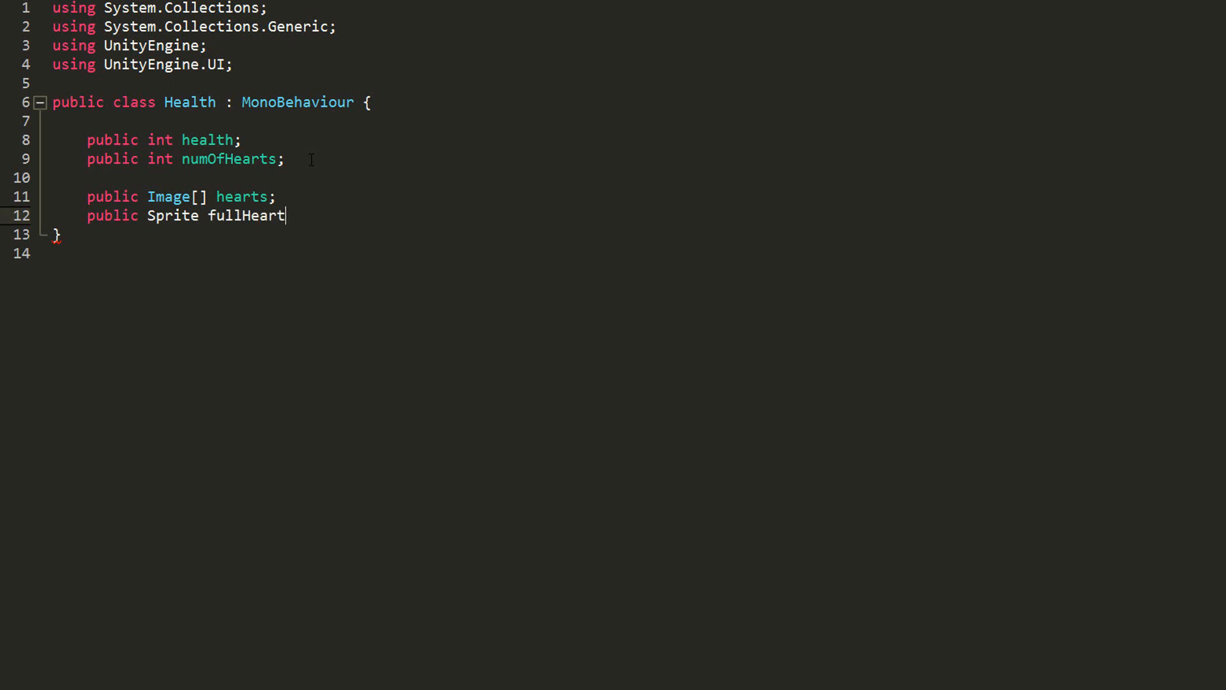
text(;)
text(public Sprite emptyHeart;)
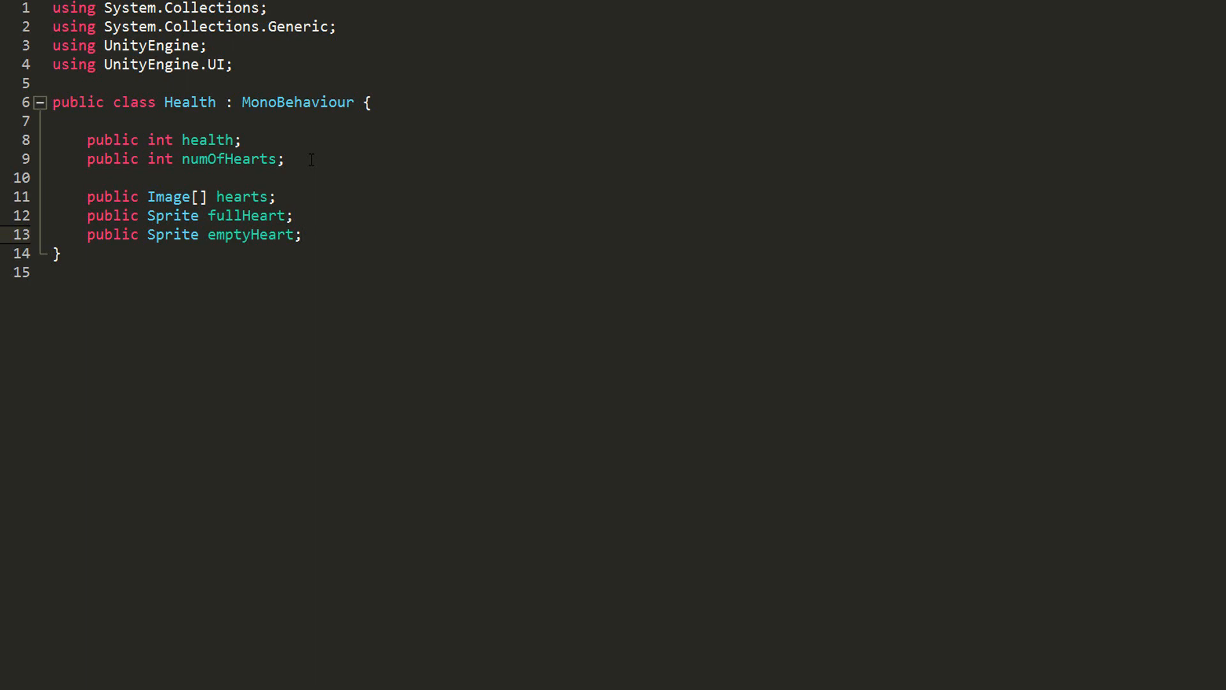
Create a Player with Health 4, Num Of Hearts 4, ten Hearts entries, and reveal heart sprites
click(302, 234)
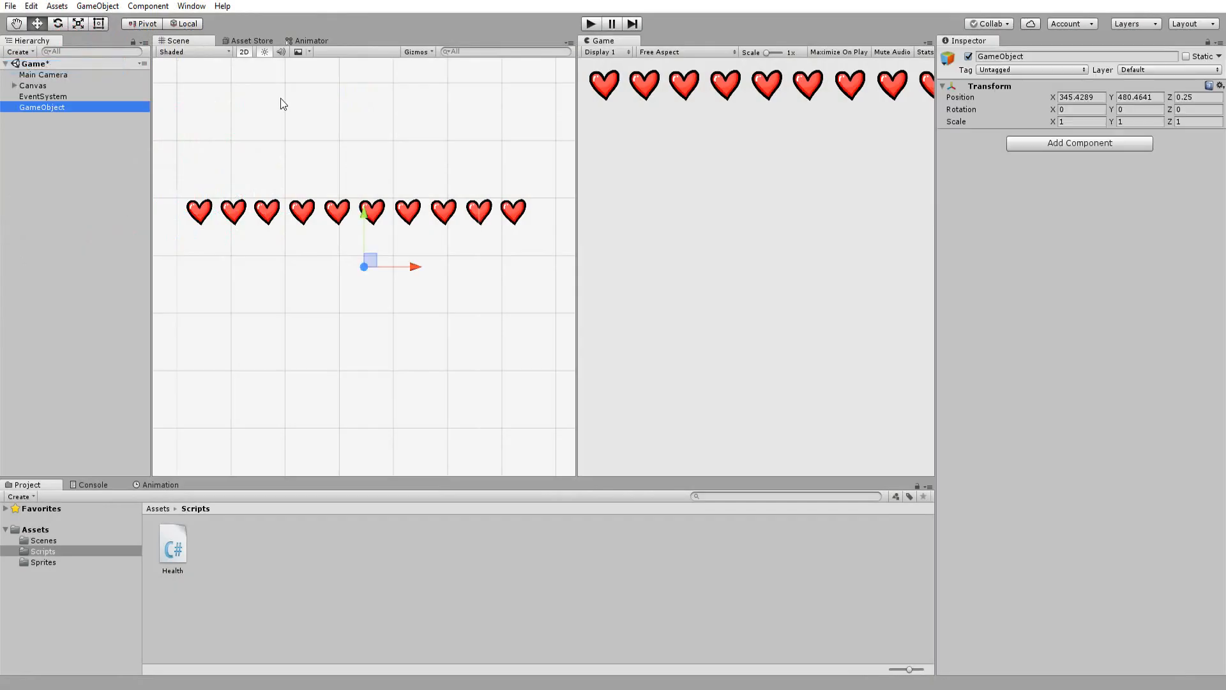
click(1112, 101)
text(Player)
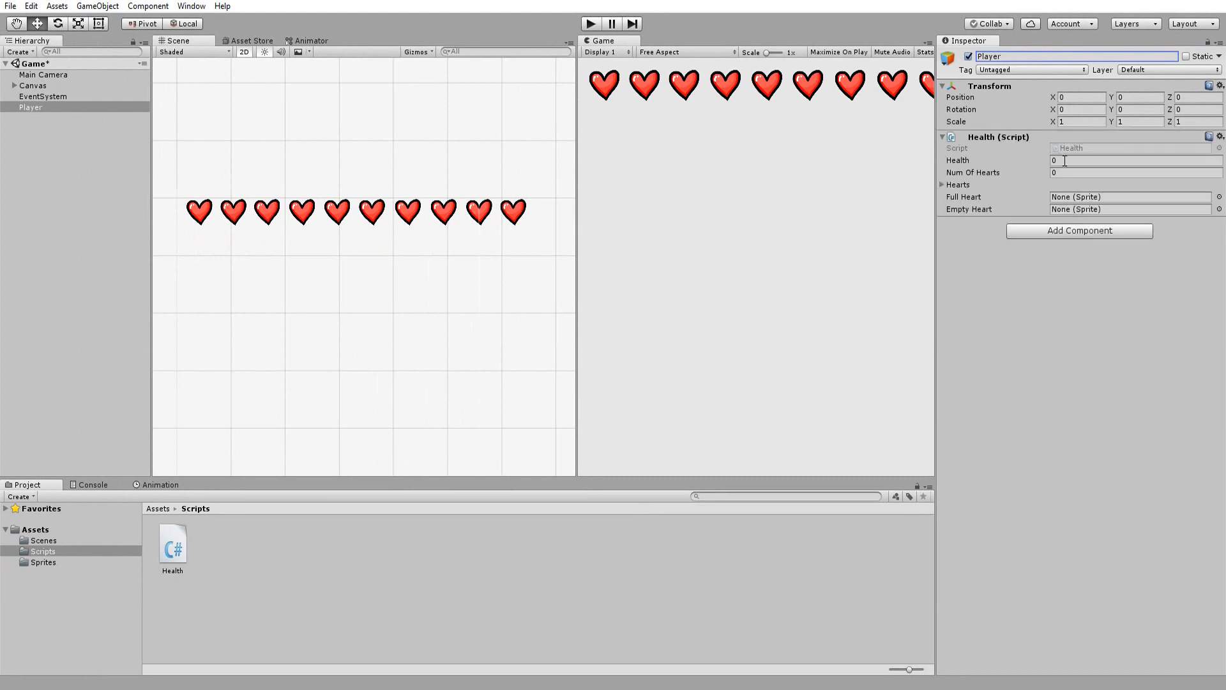
text(4)
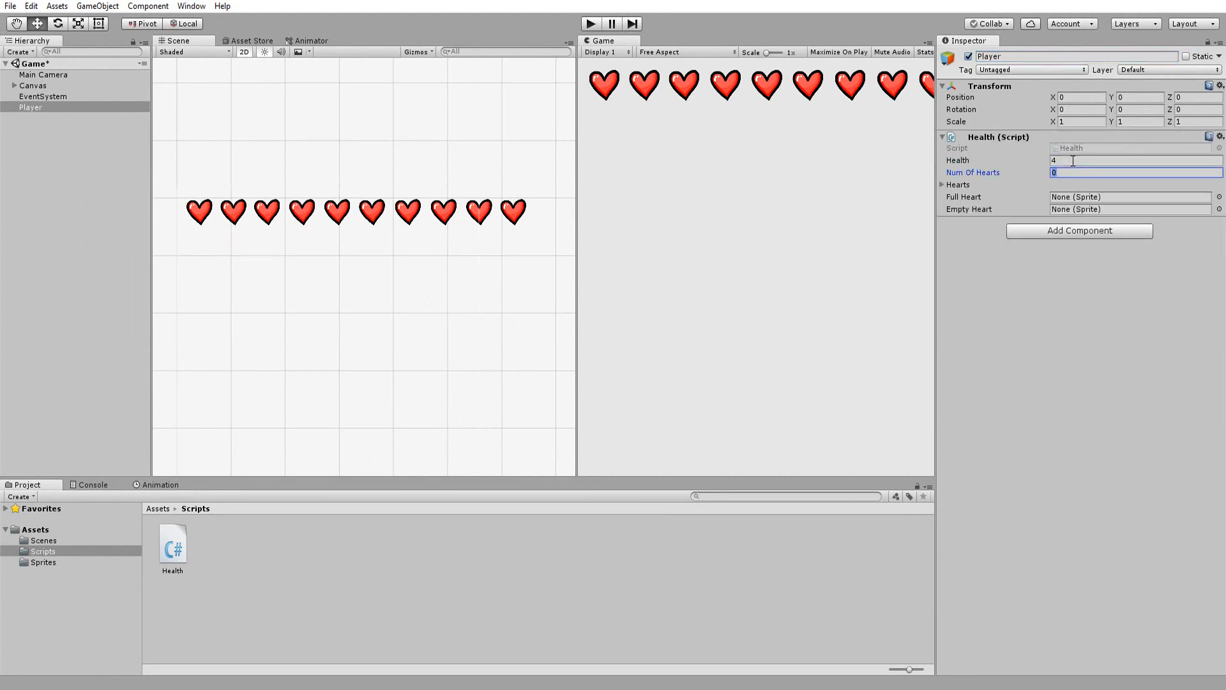
text(4)
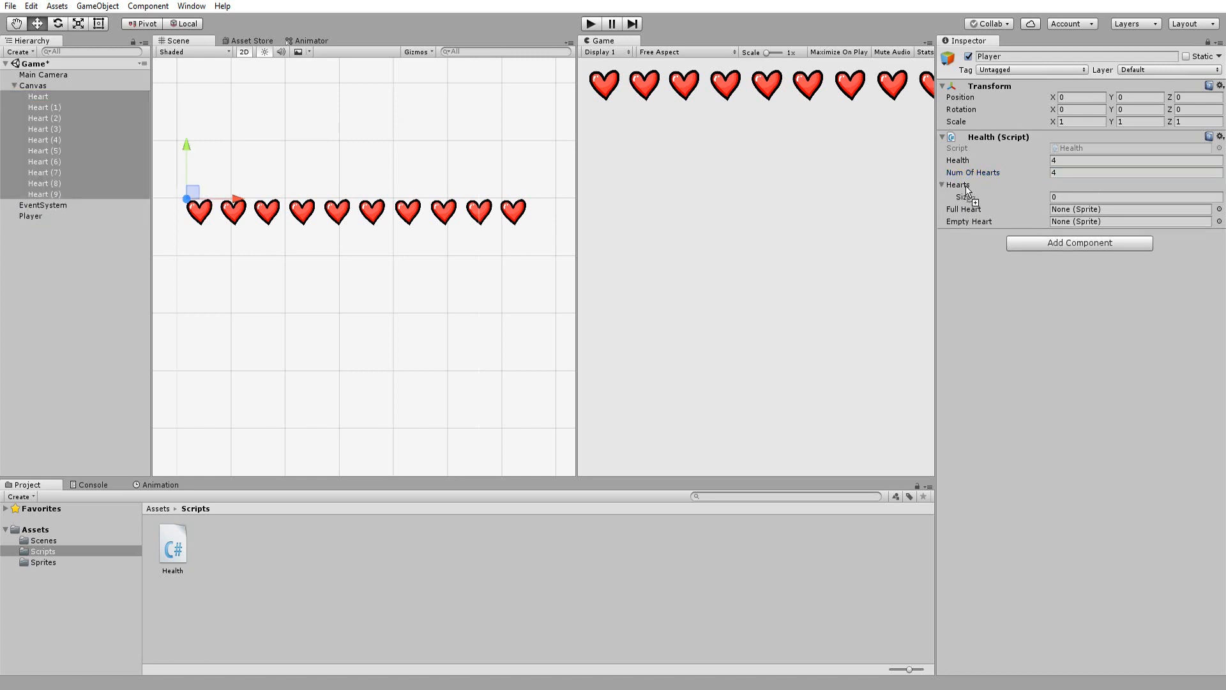
text(10)
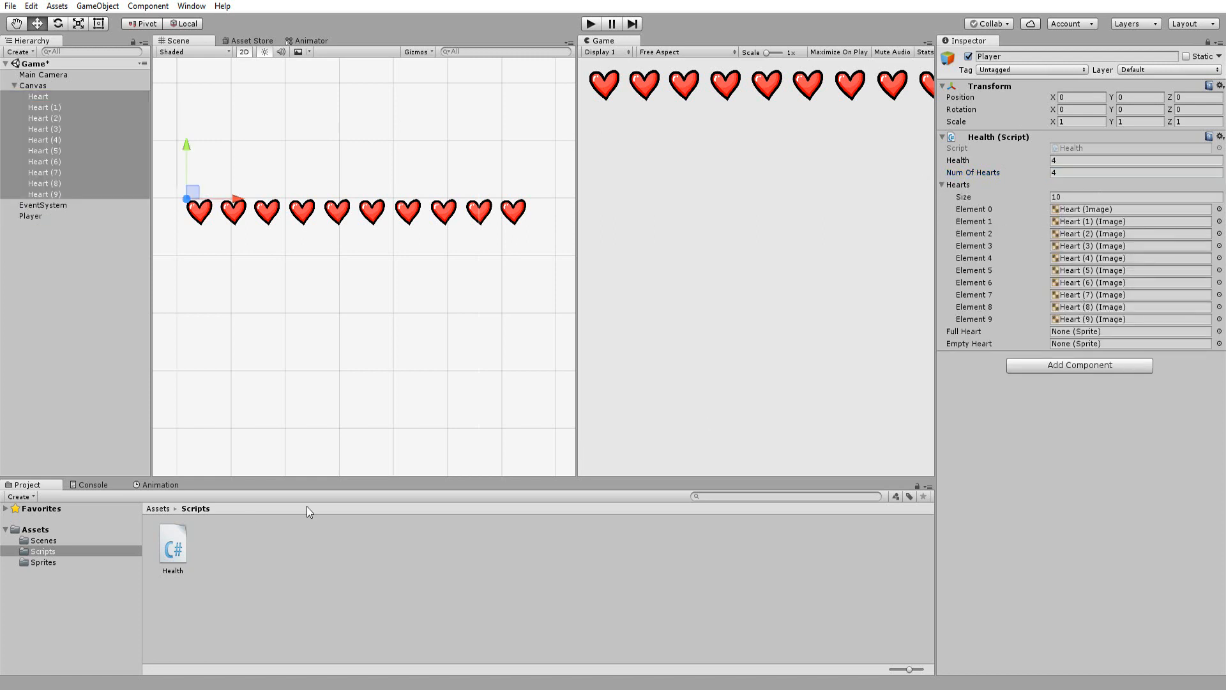
click(43, 562)
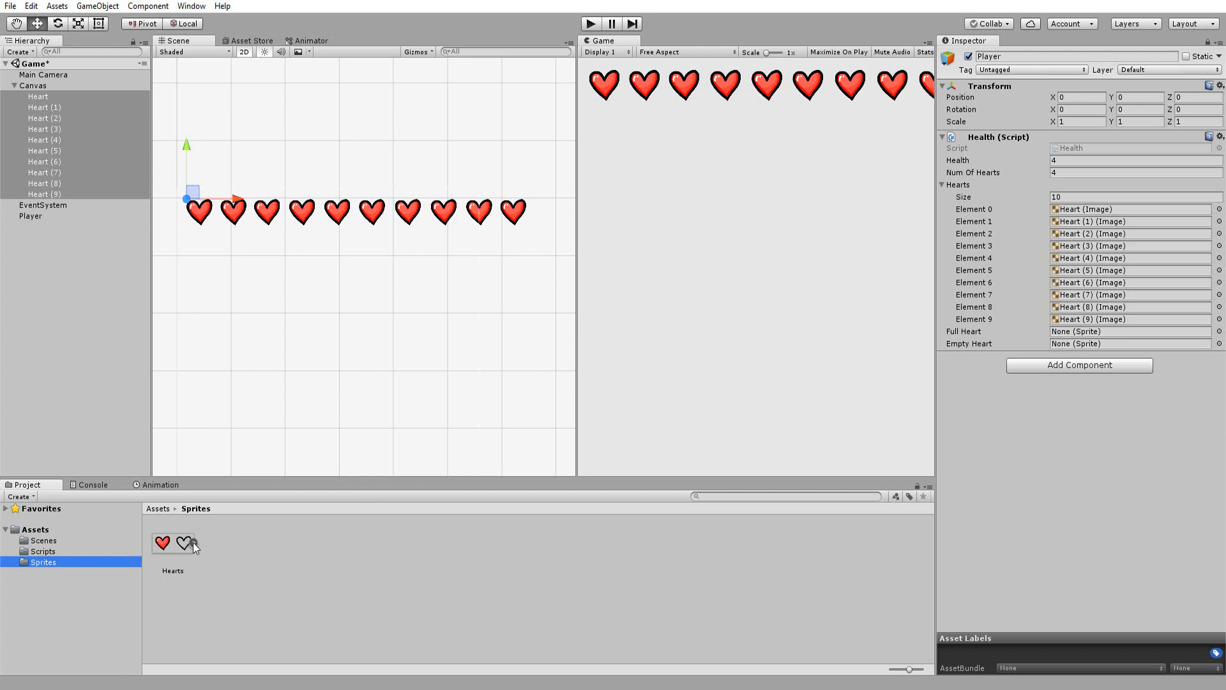
click(195, 542)
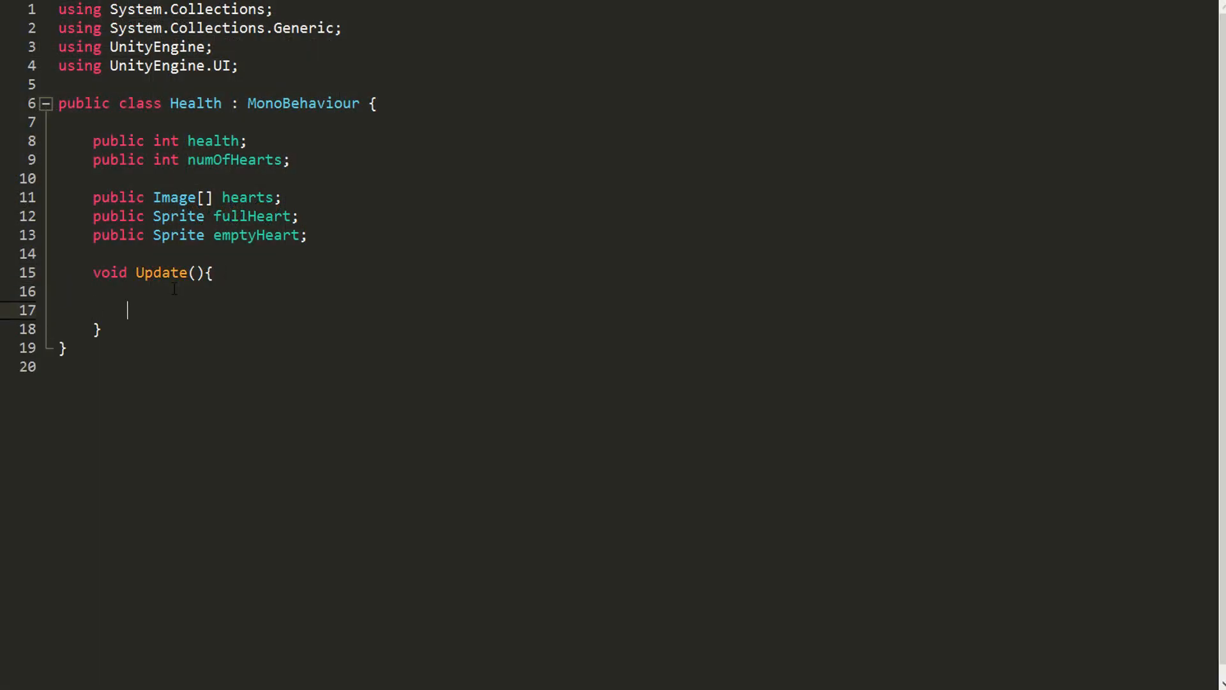
In Update, insert a for loop running i up to hearts.Length
text(for)
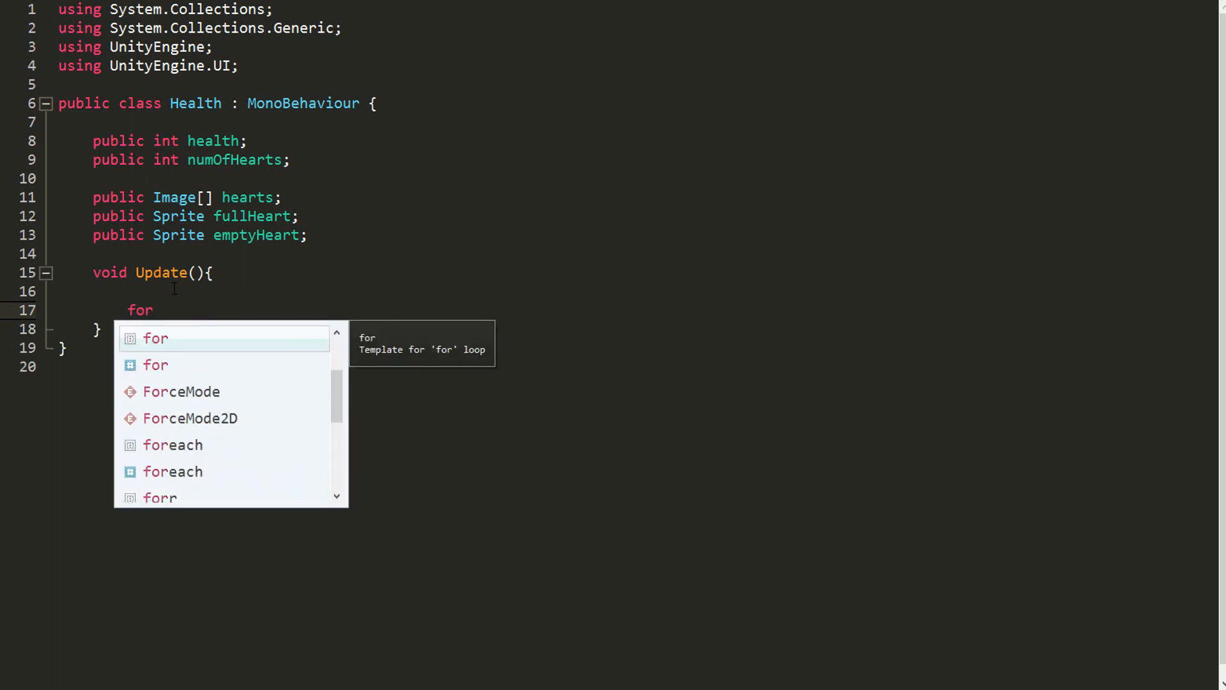
key(Tab)
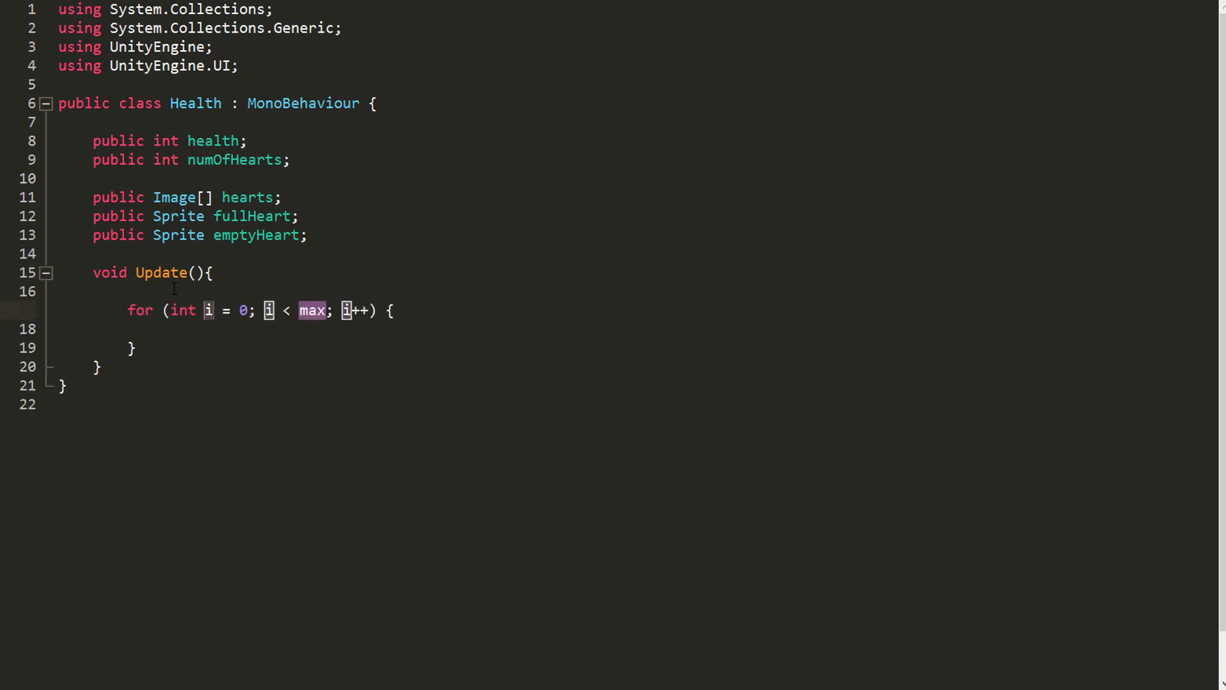
key(Tab)
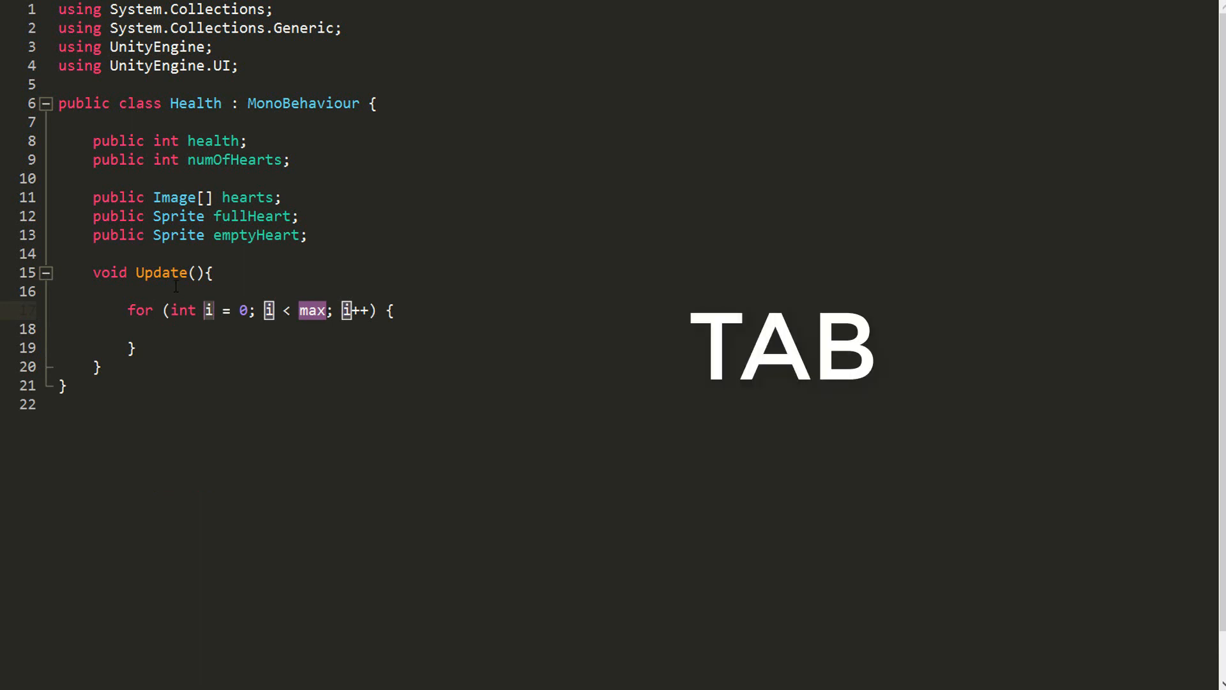
key(Tab)
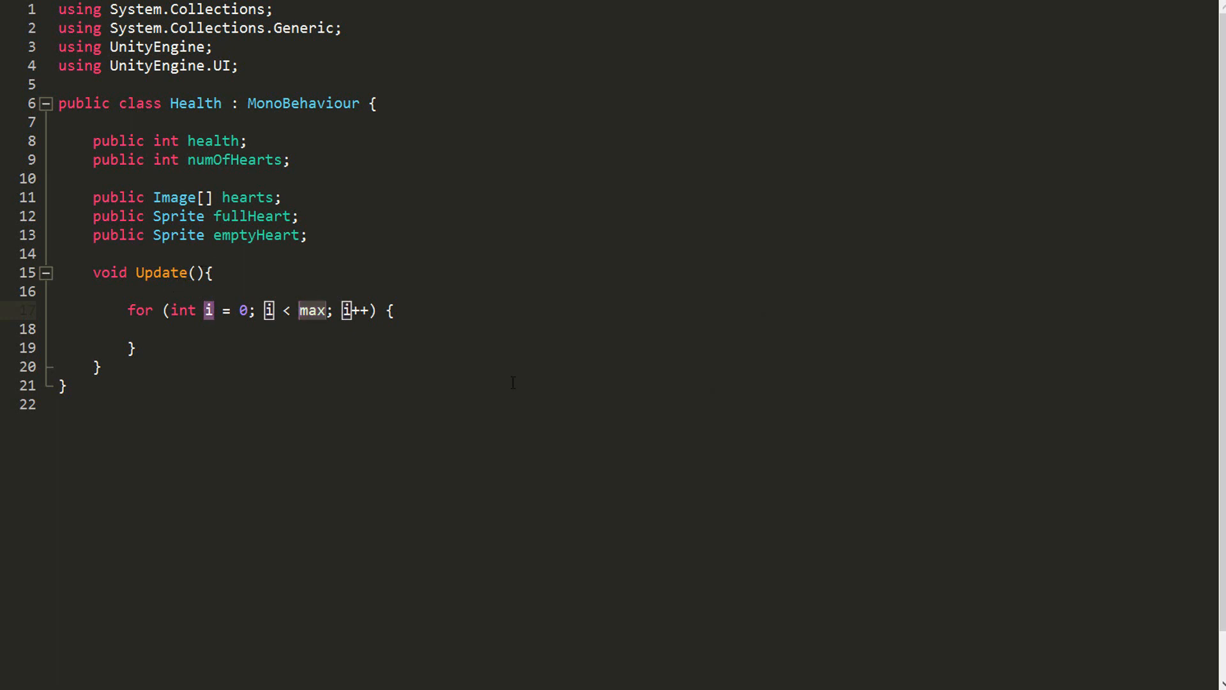
text(hearts.Length)
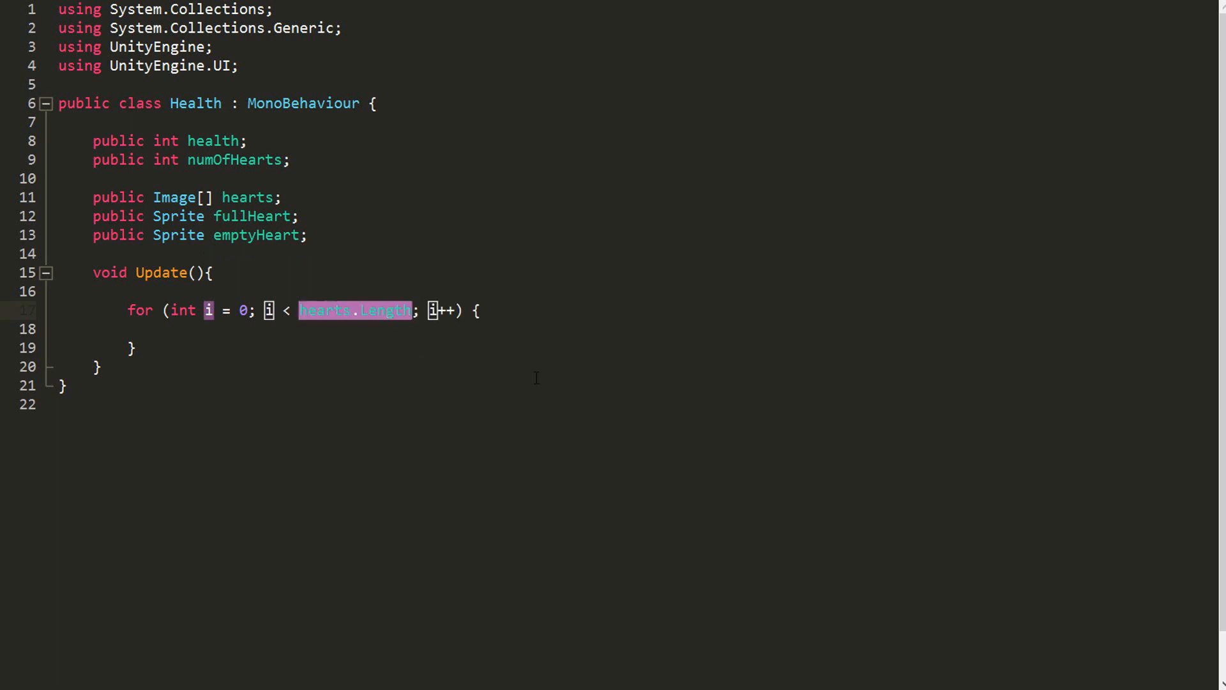
text(for)
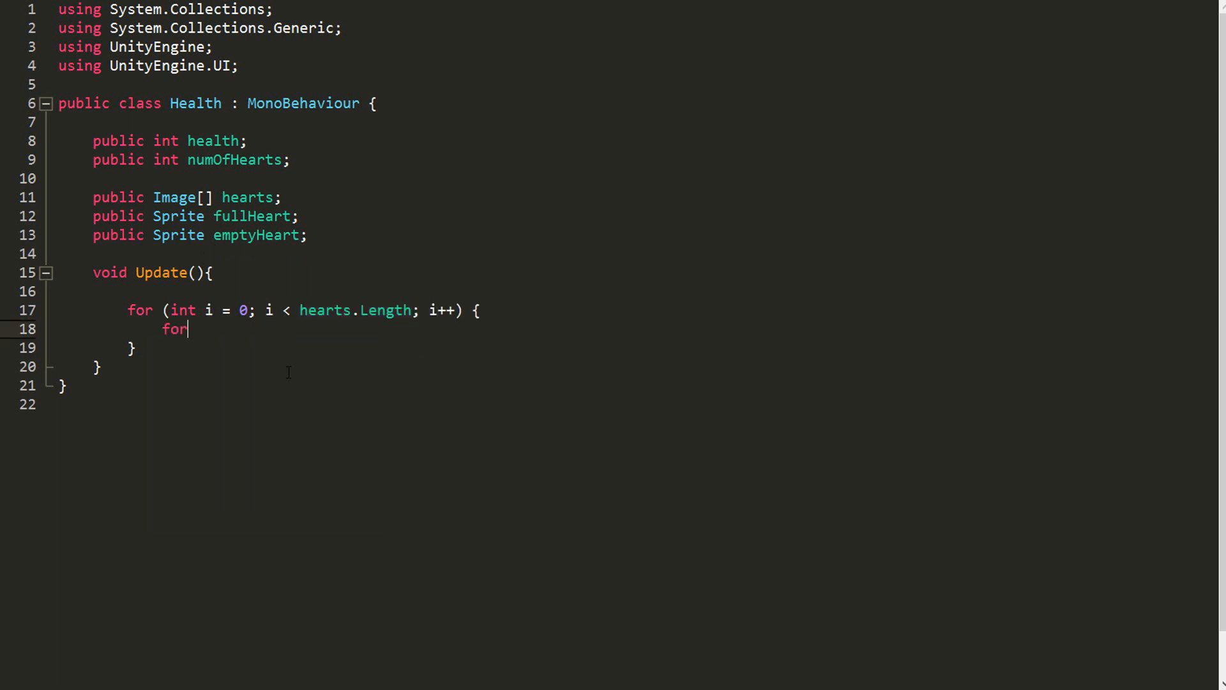
key(Backspace)
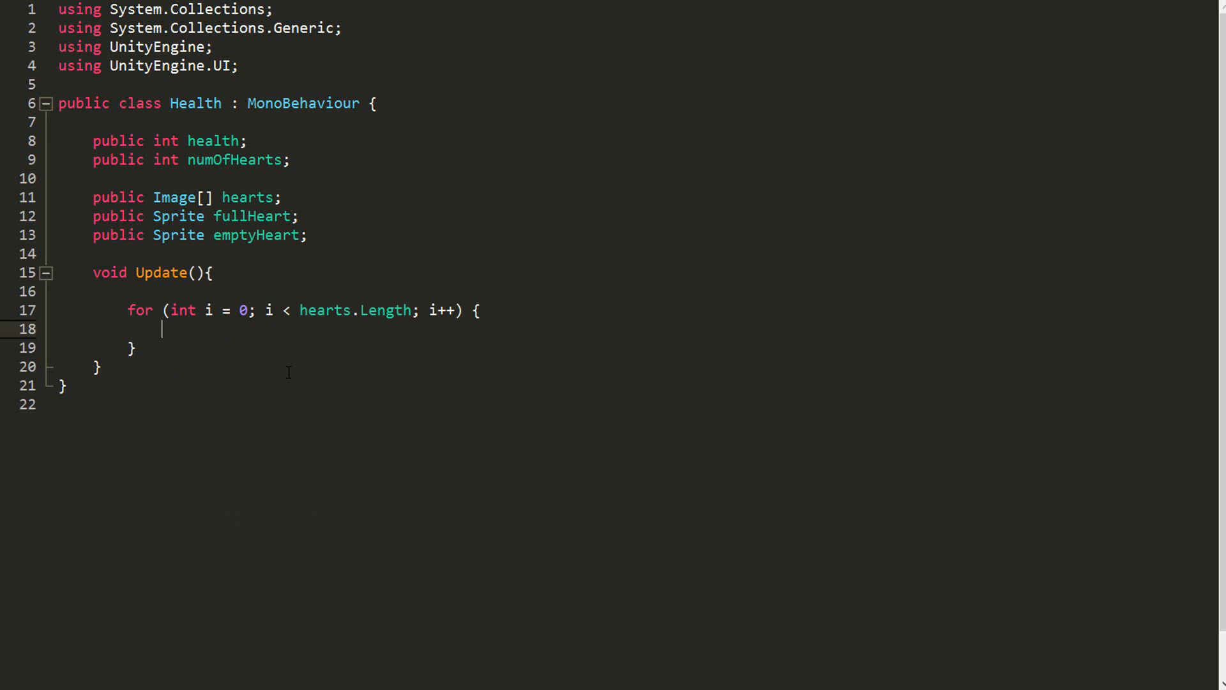
Inside the loop, enable hearts[i] when i < numOfHearts, otherwise disable it
text(if(){)
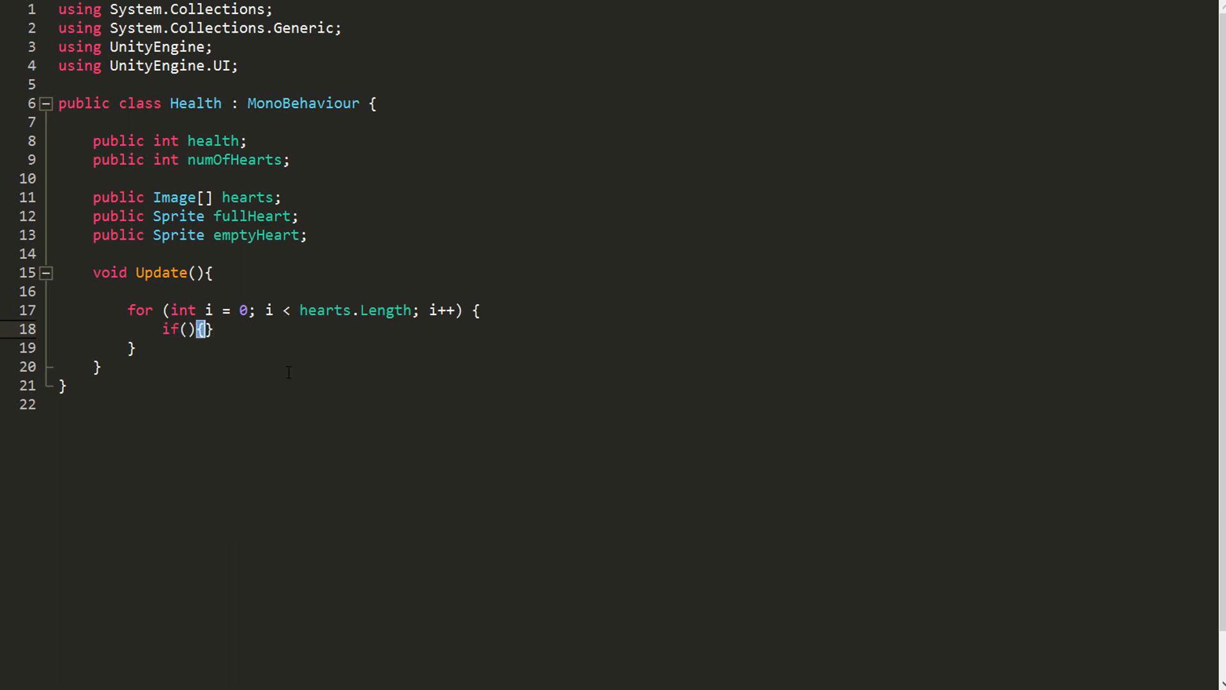
text(i < numOfHearts)
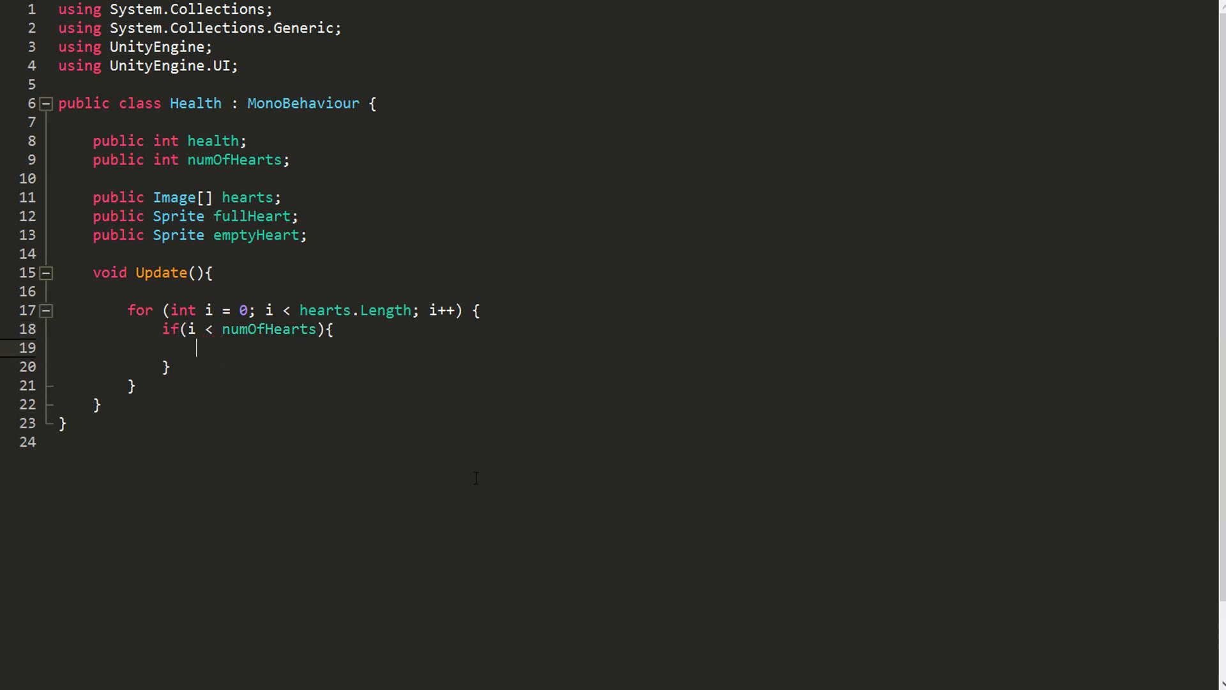
text(hearts)
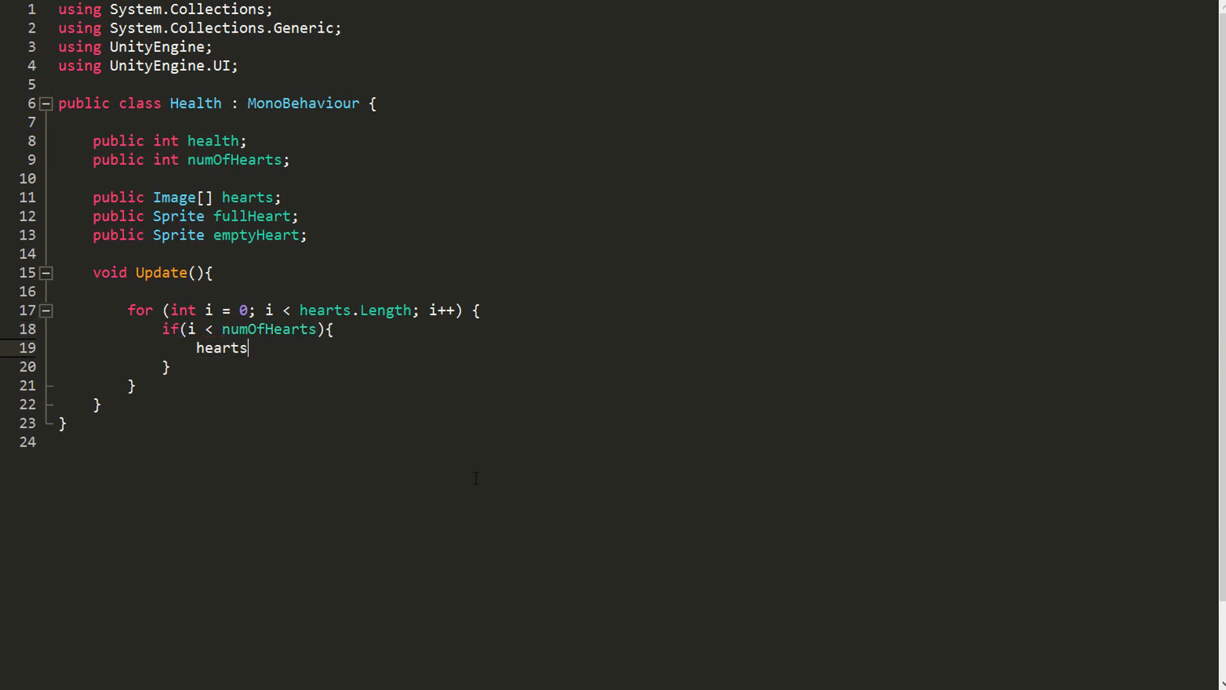
text([i])
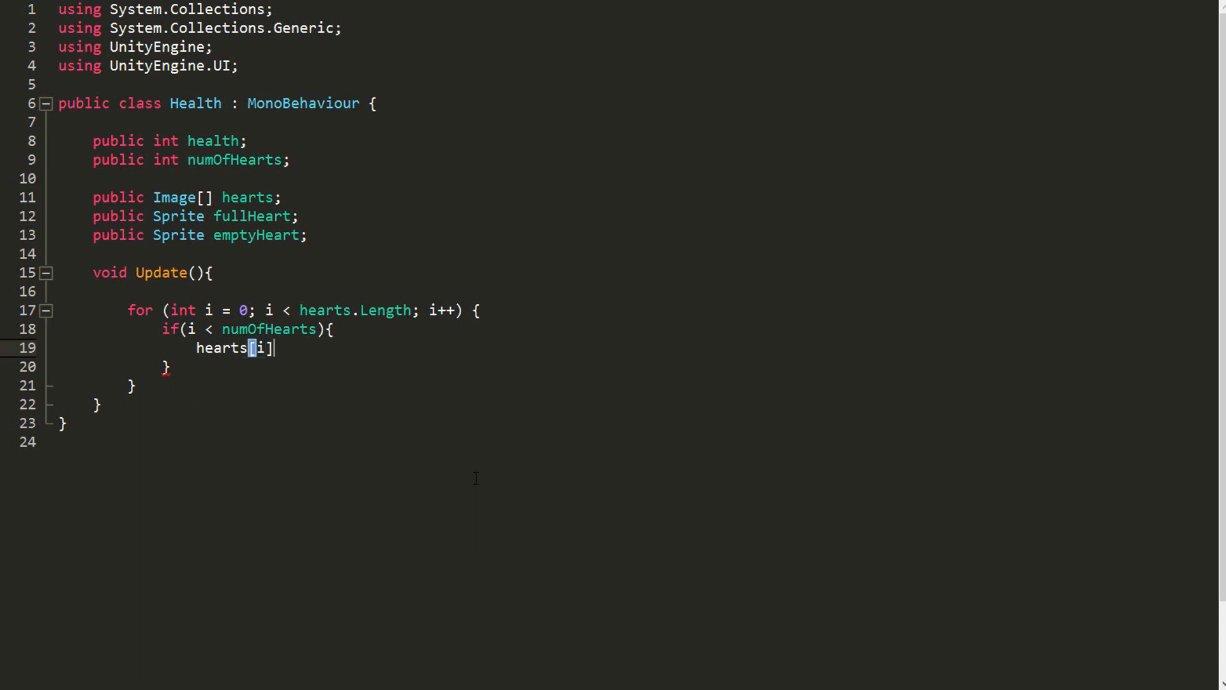
text(.enabled=)
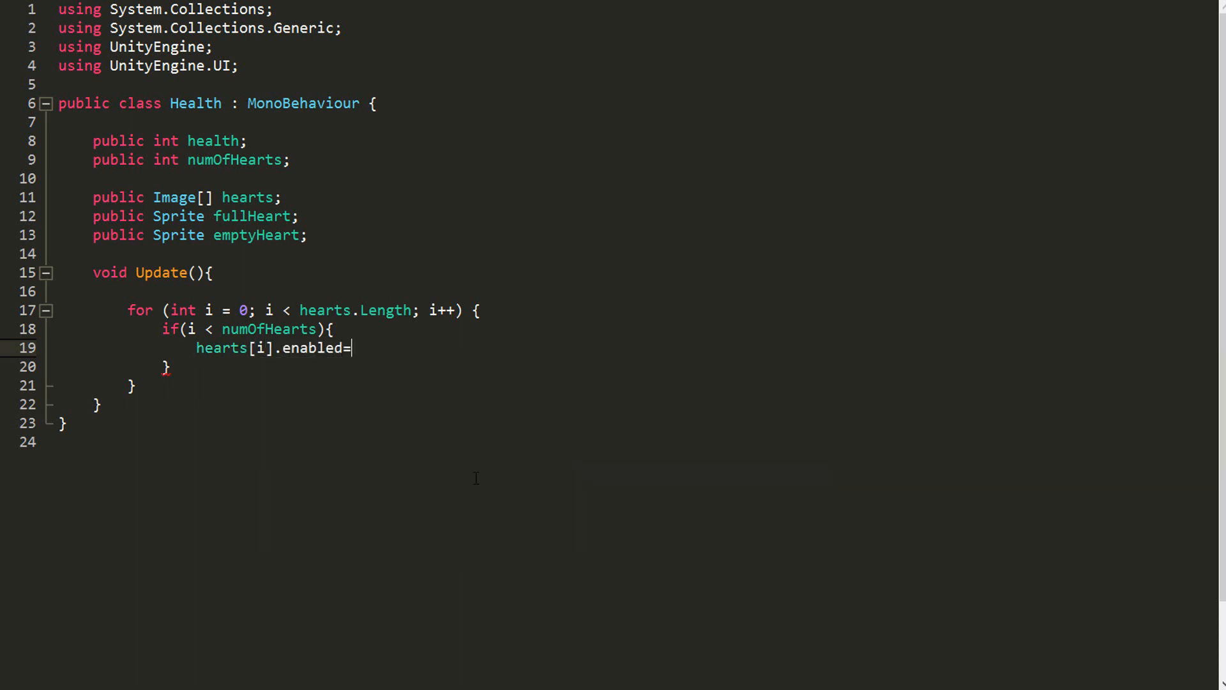
text(true;)
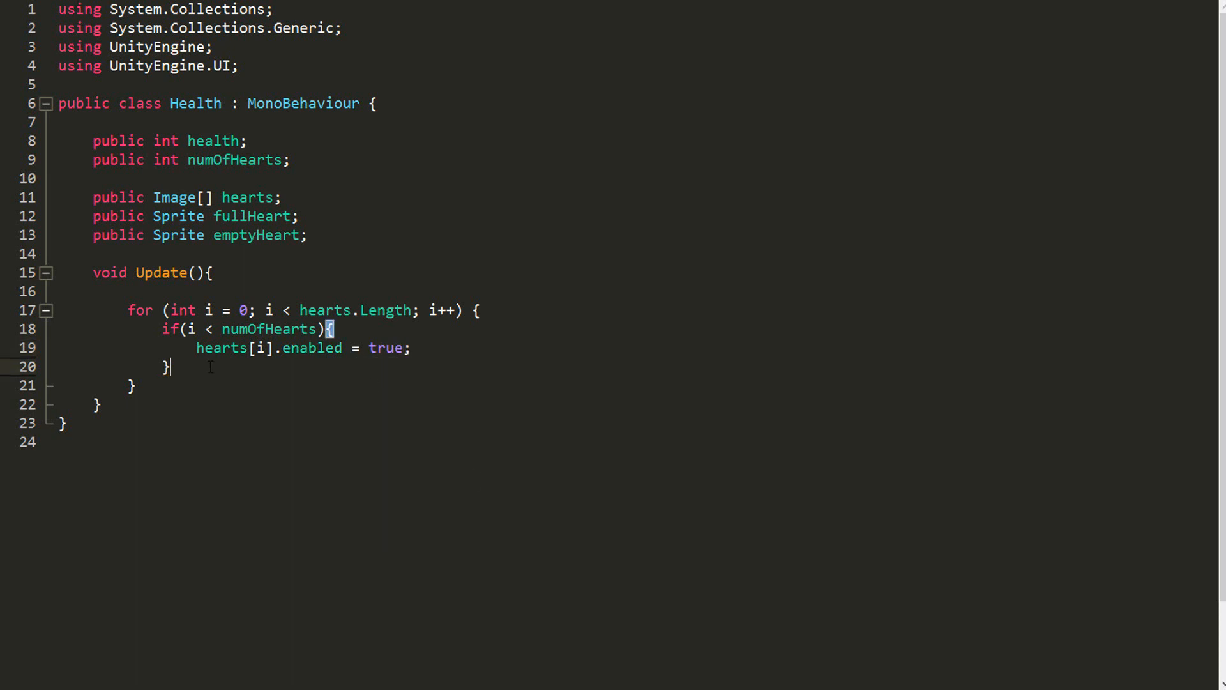
text(else {)
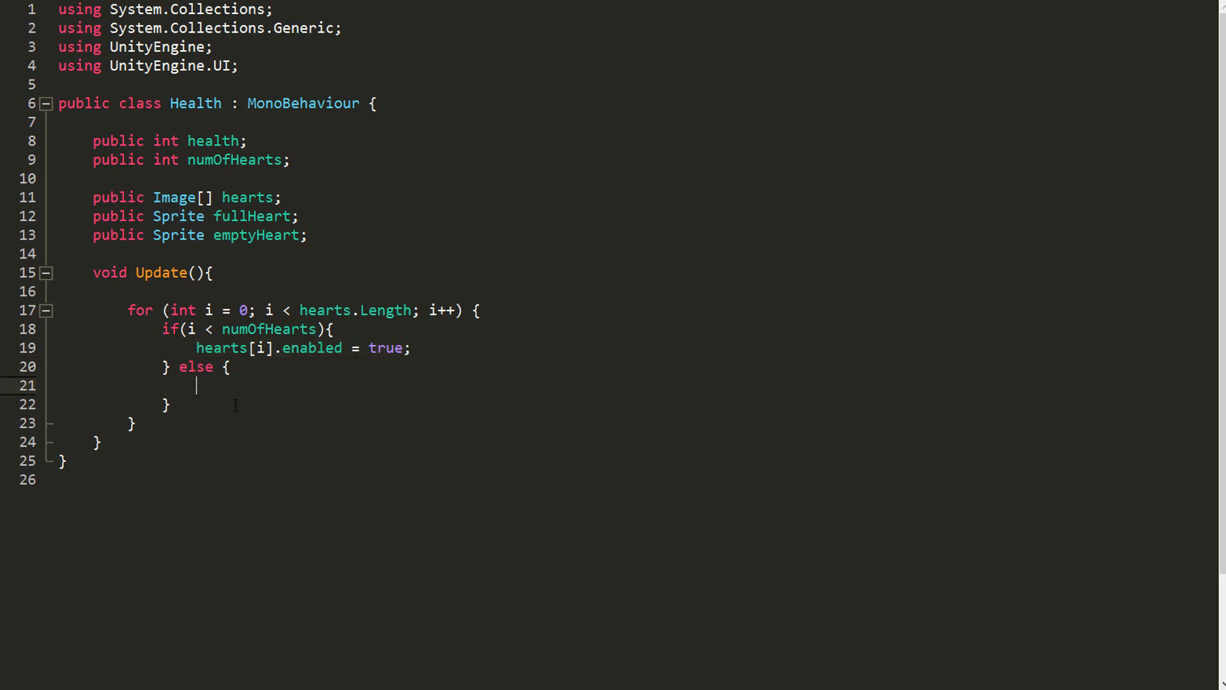
text(hearts[i].enabled = true;)
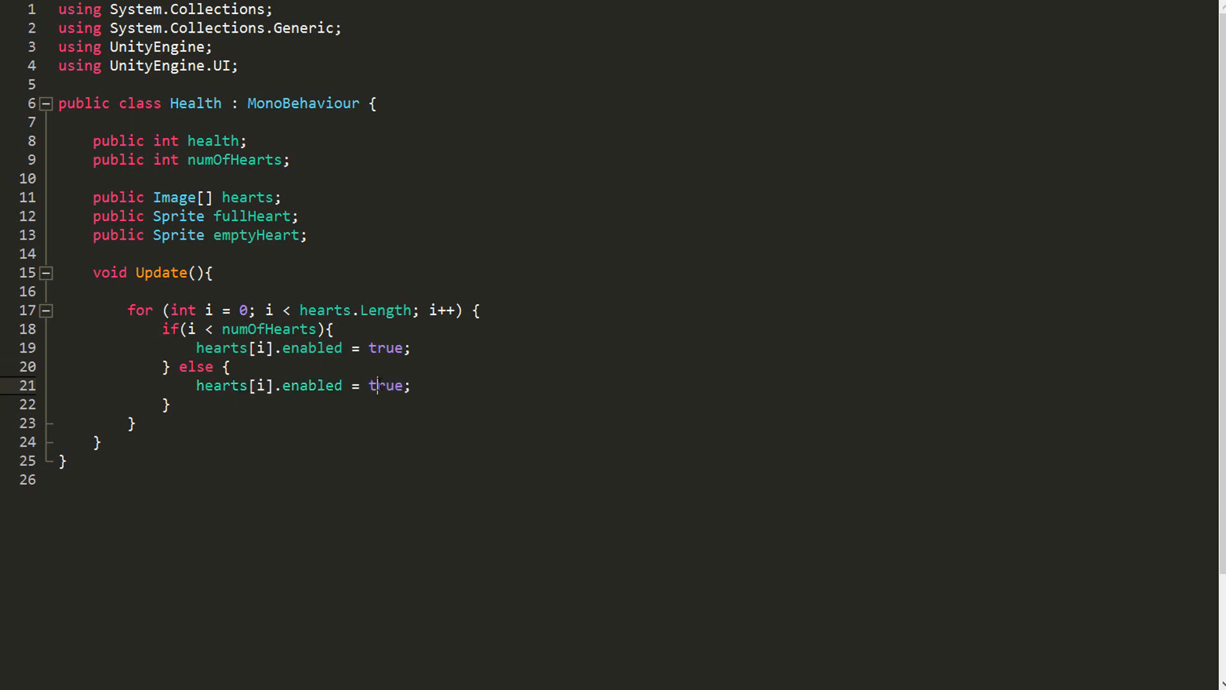
text(false)
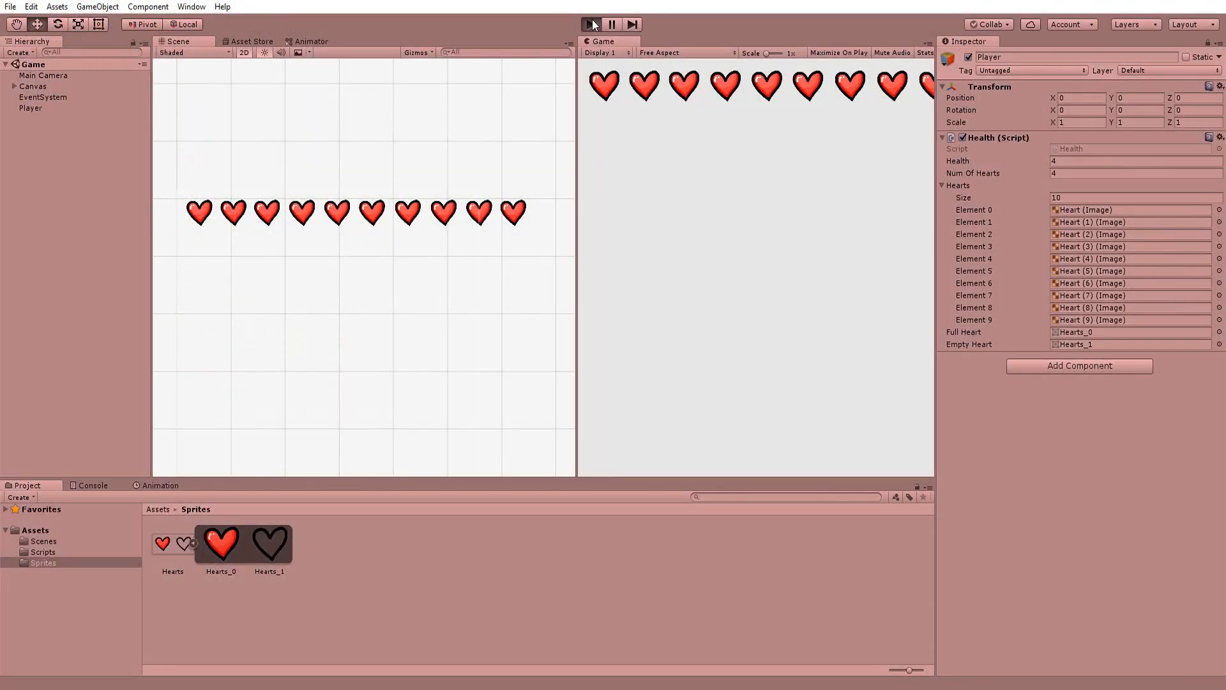
Enter Play mode and change Num Of Hearts to 8
click(591, 25)
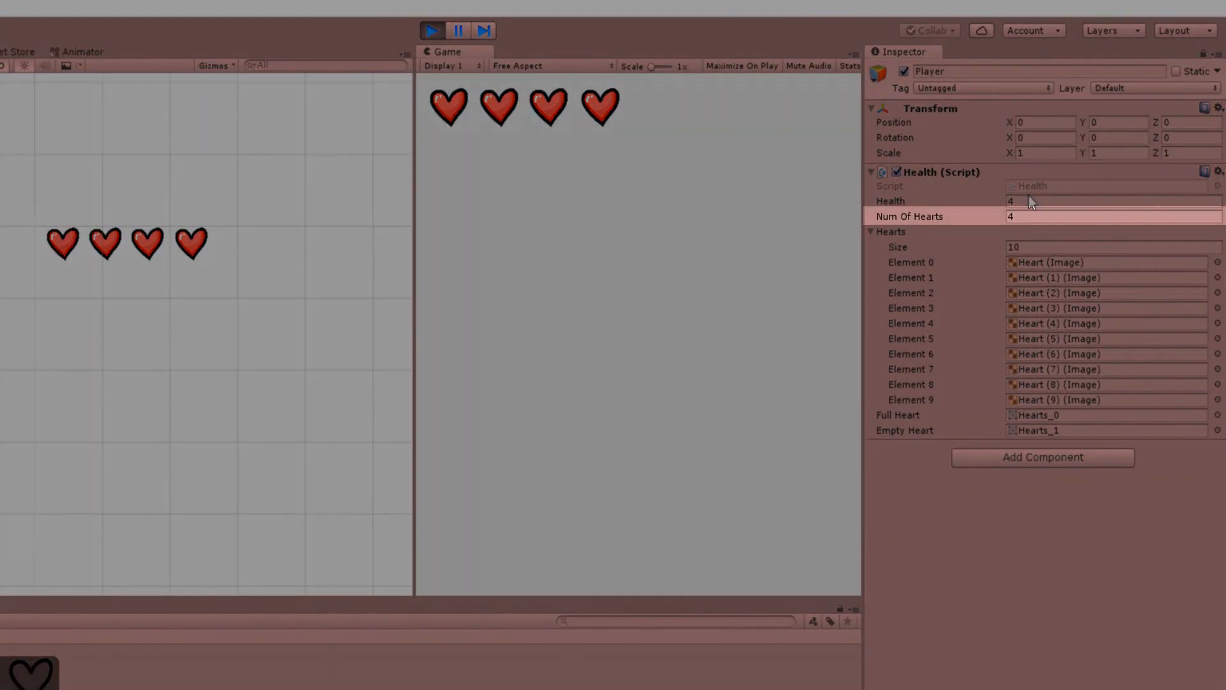
text(8)
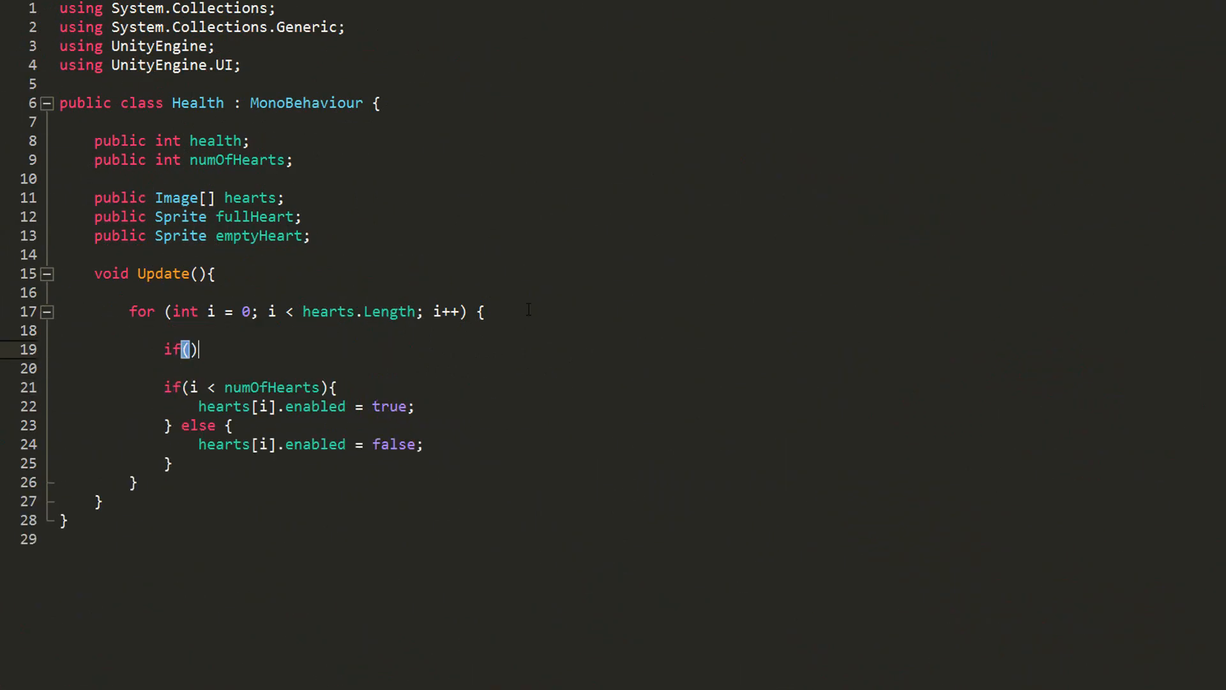
In the loop, assign fullHeart when i < health, else emptyHeart to hearts[i].sprite
text({)
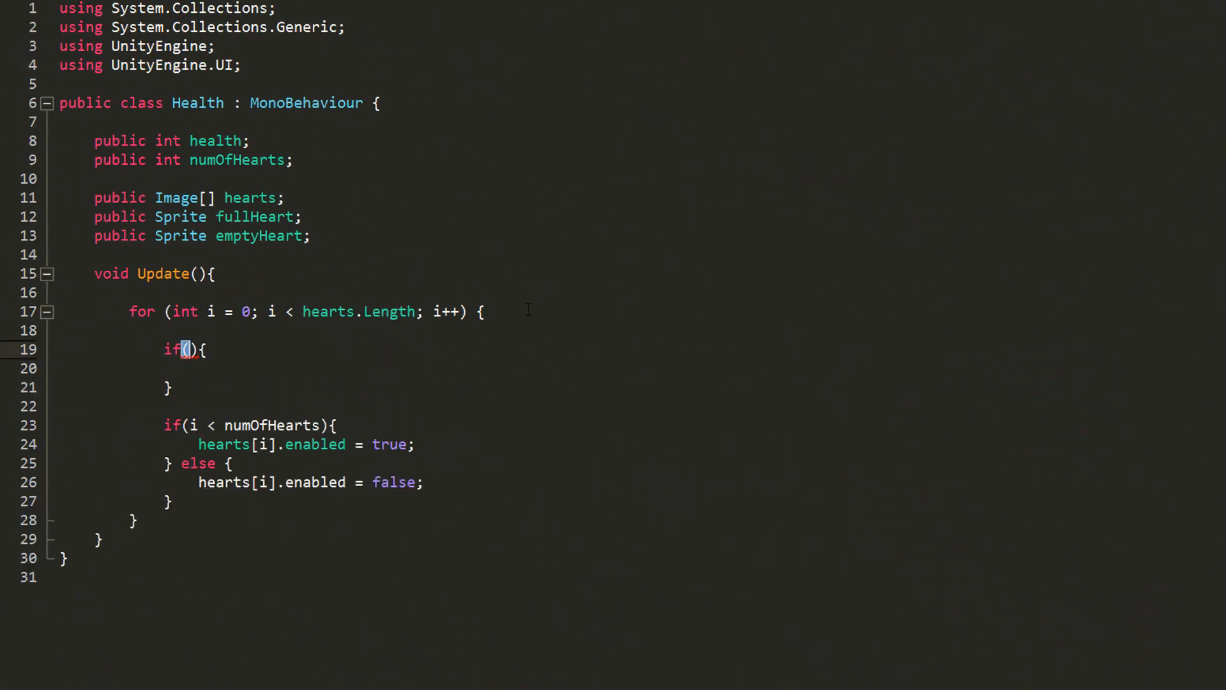
text(i < healt)
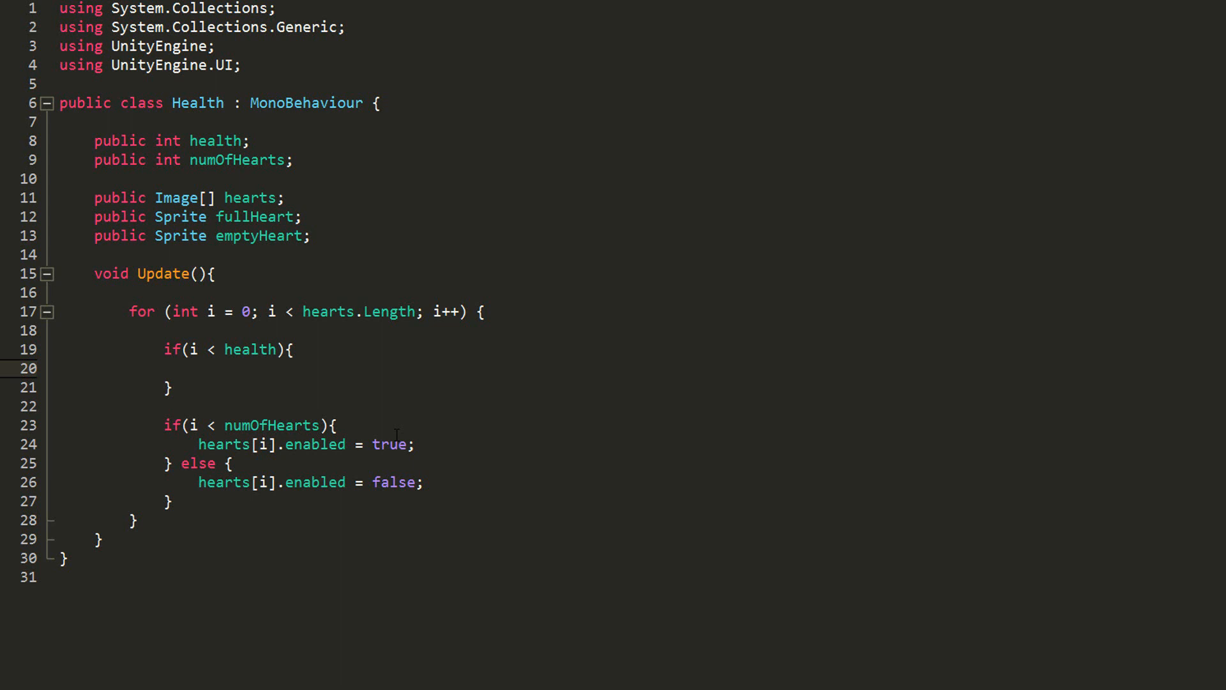
text(hearts[i].sprite = fullHeart;)
click(365, 388)
text( else {)
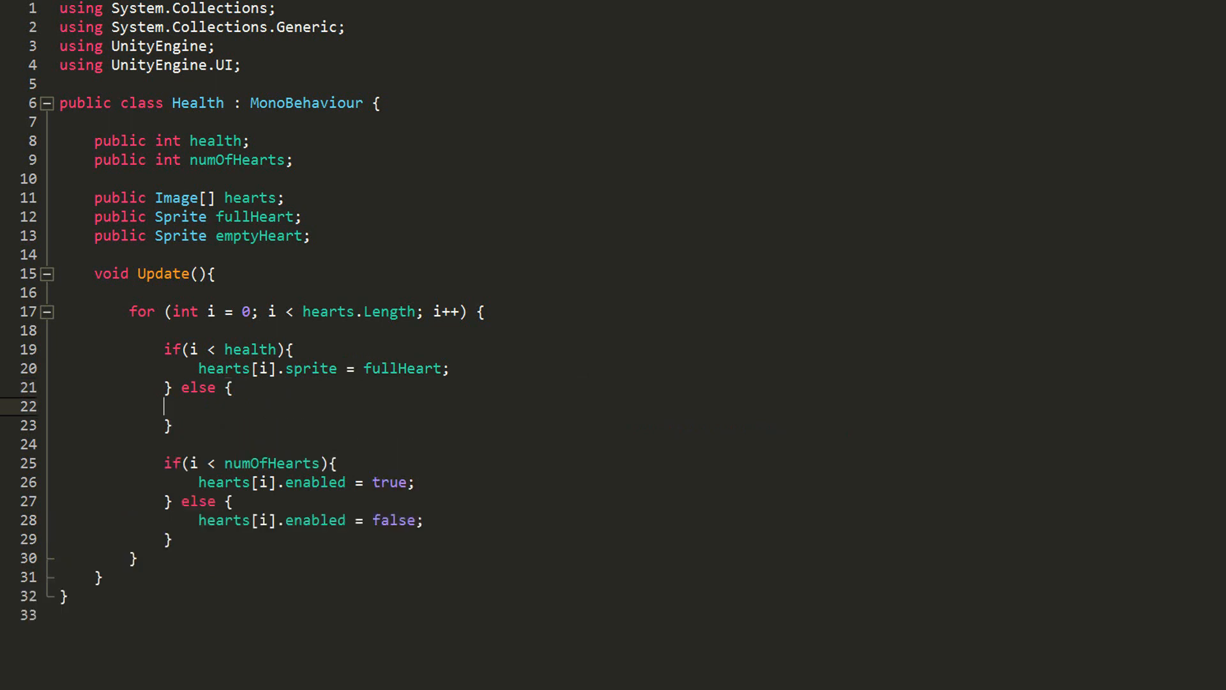
text(hearts[i])
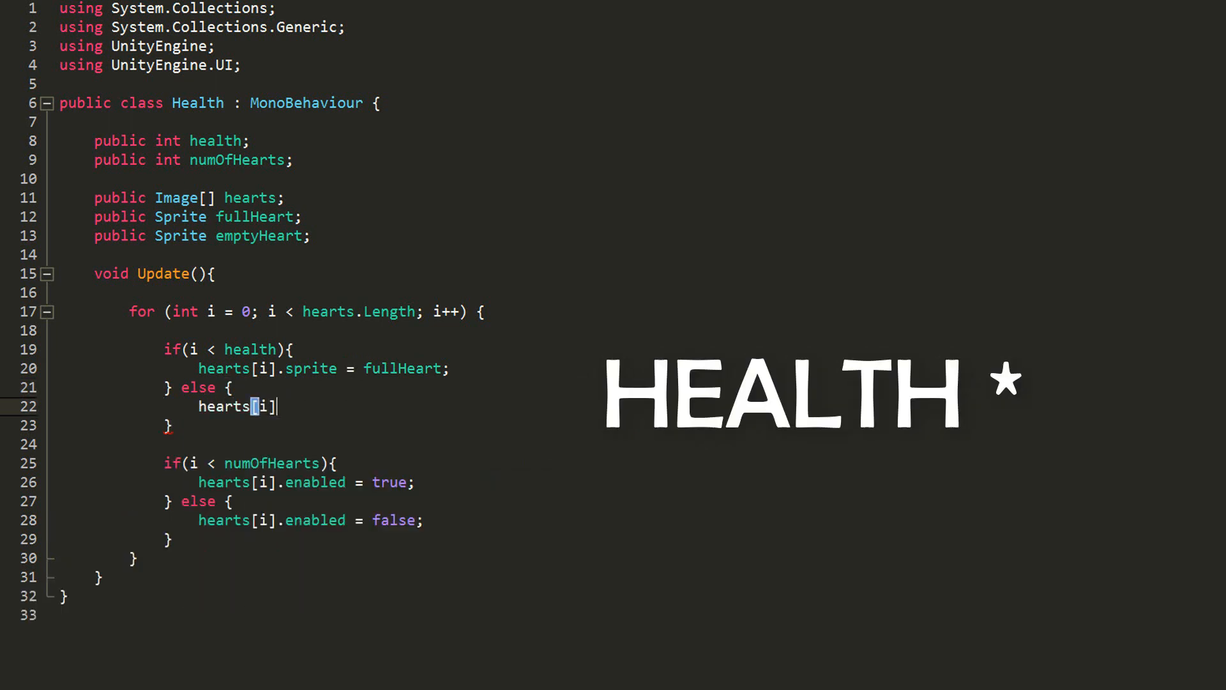
text(.sprite)
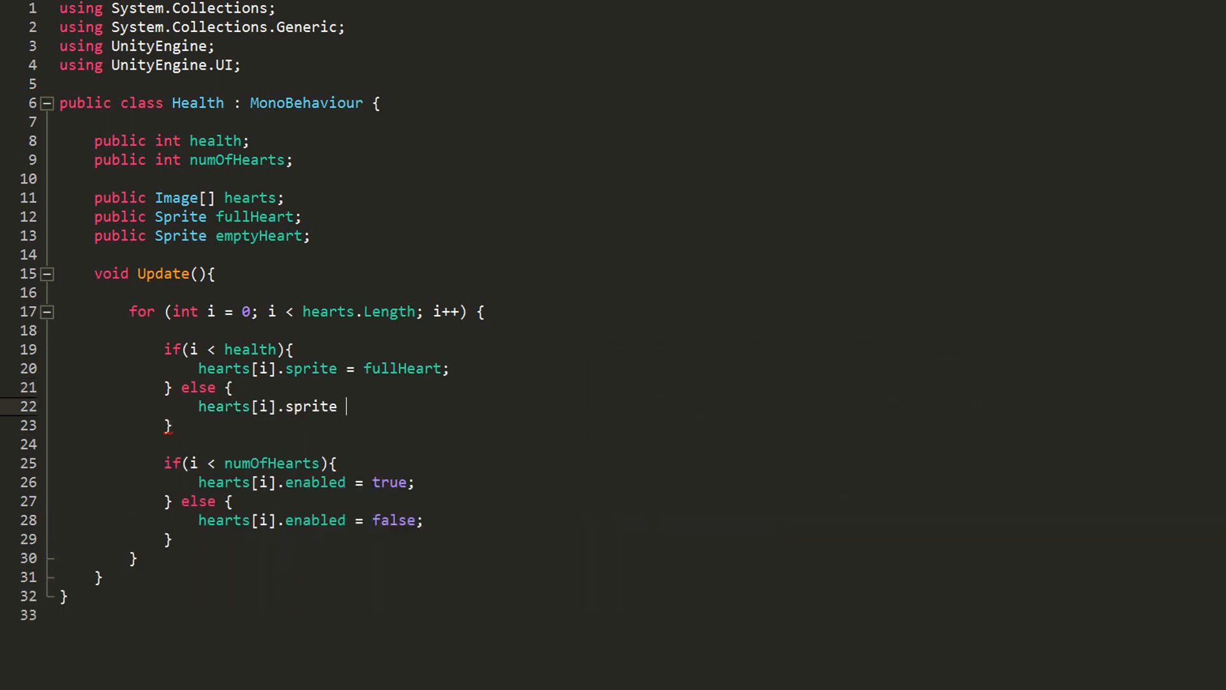
text(= emptyHeart;)
text(if(){)
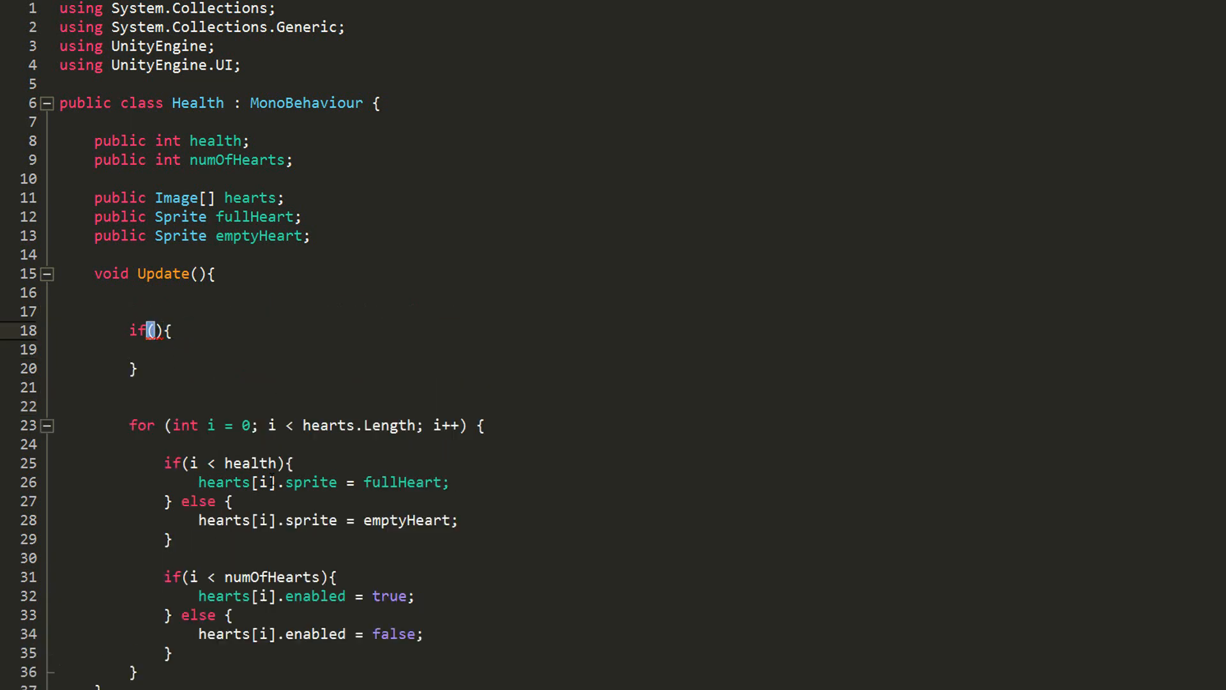
Add if (health > numOfHearts) health = numOfHearts; above the hearts loop
text(health > numOfHearts)
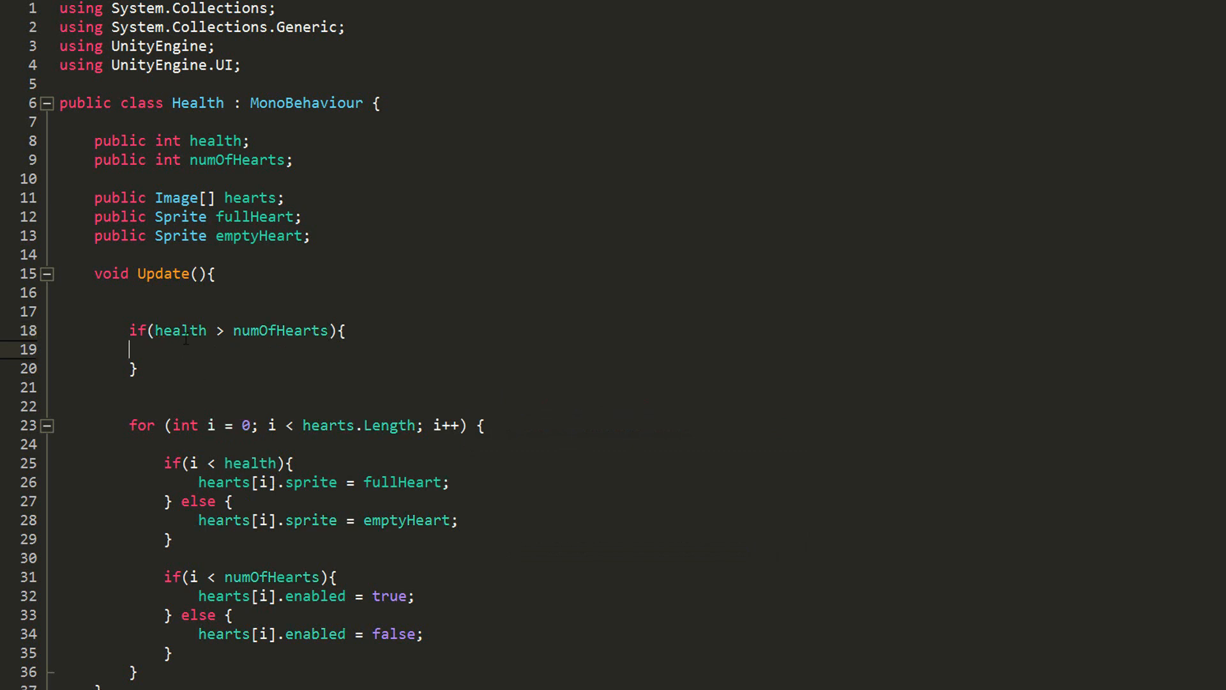
text(health =)
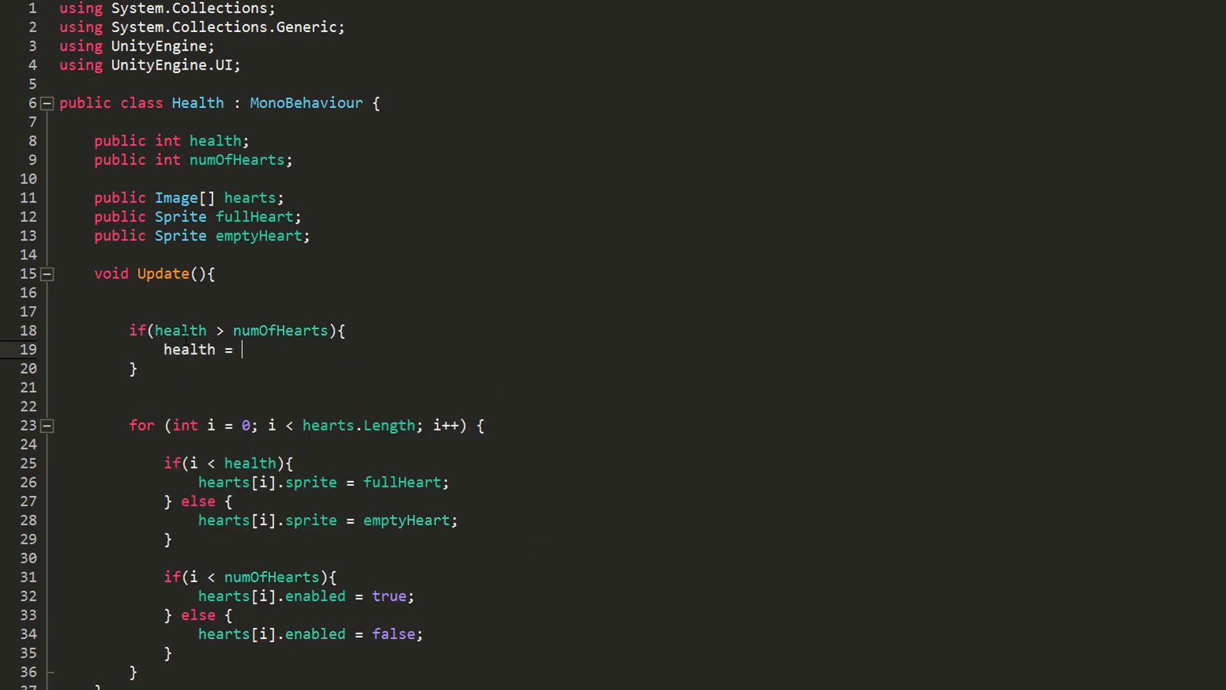
text(numOfHearts)
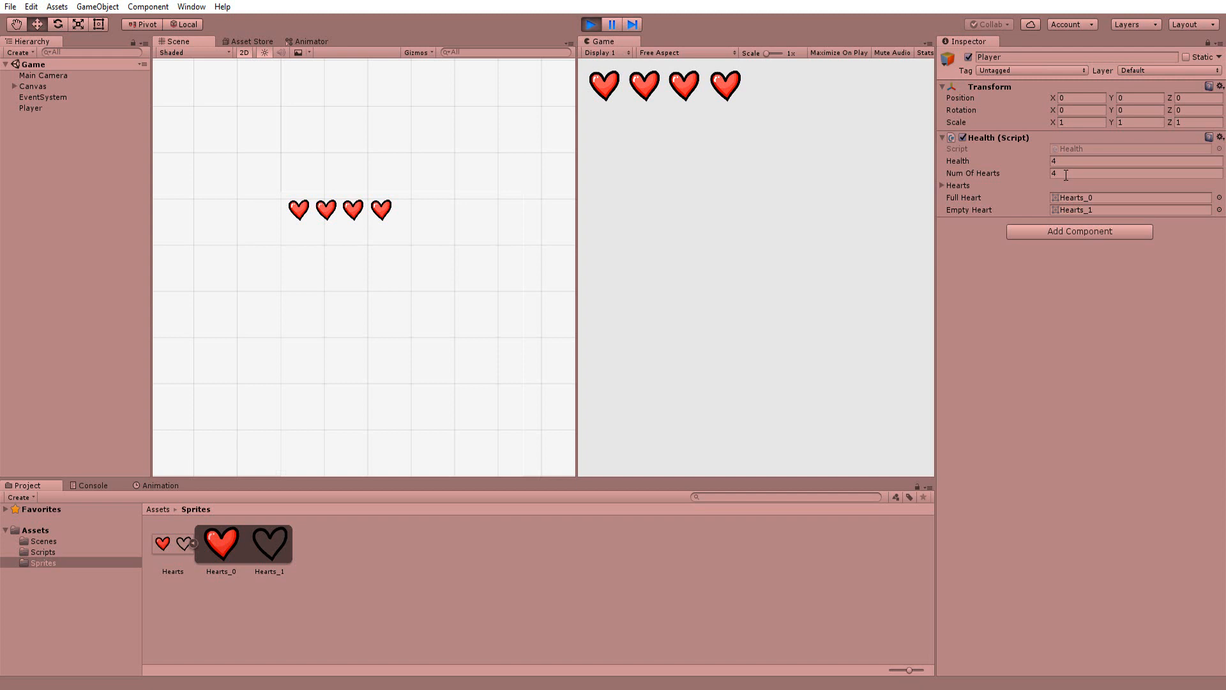
In Play mode, enter 7 in a Health (Script) field and scroll down
text(7)
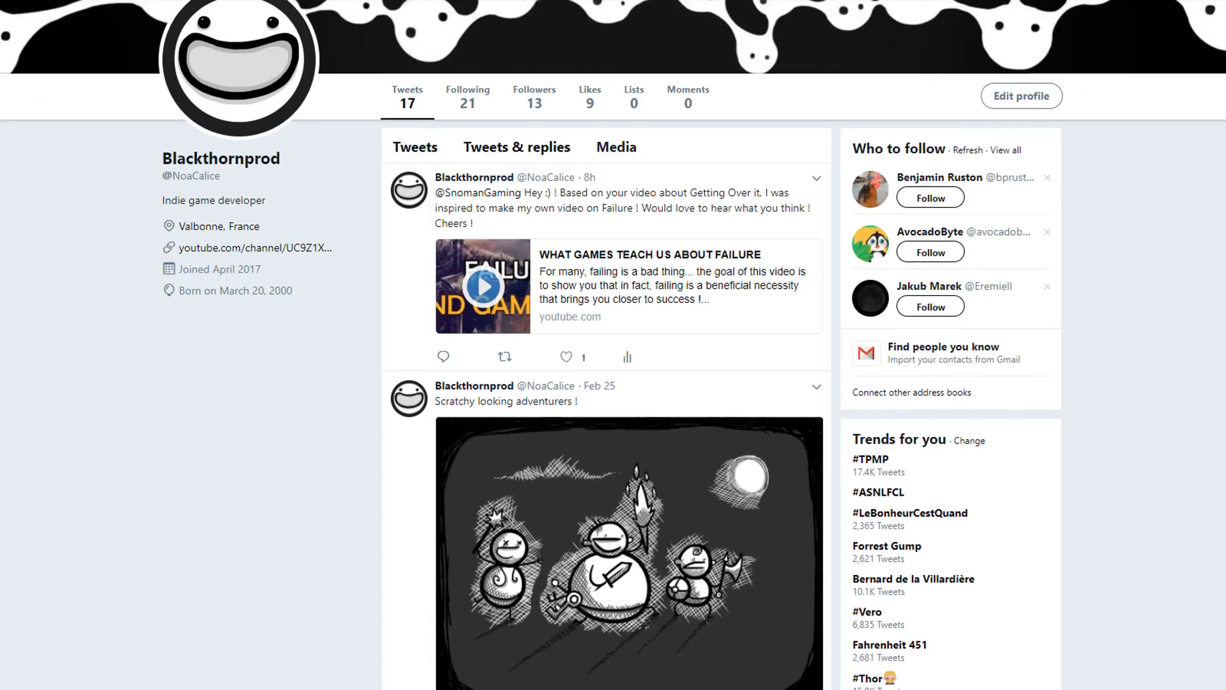
scroll(down, 3)
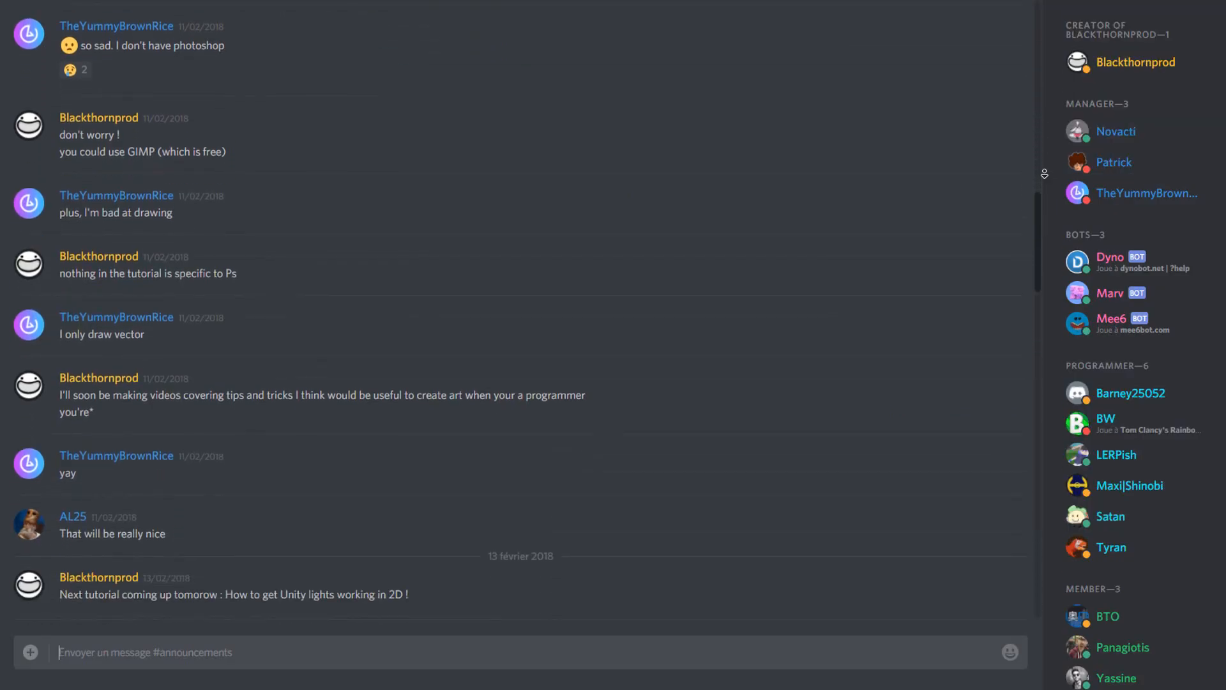
scroll(down, 3)
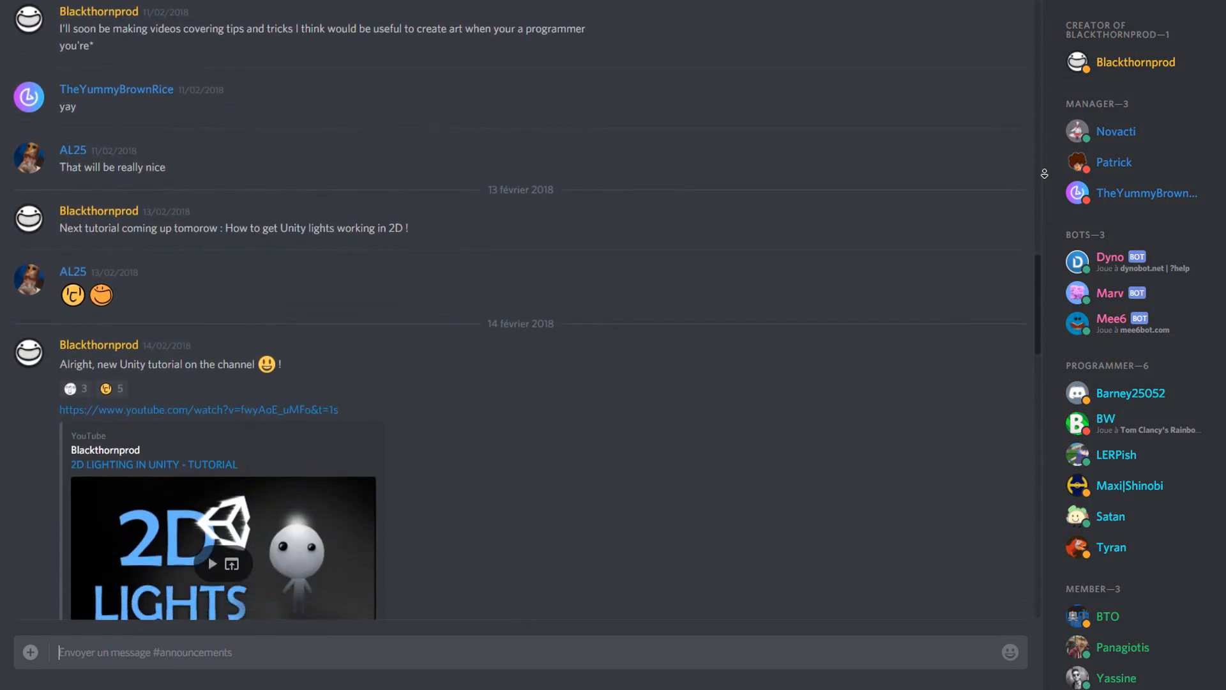
scroll(down, 3)
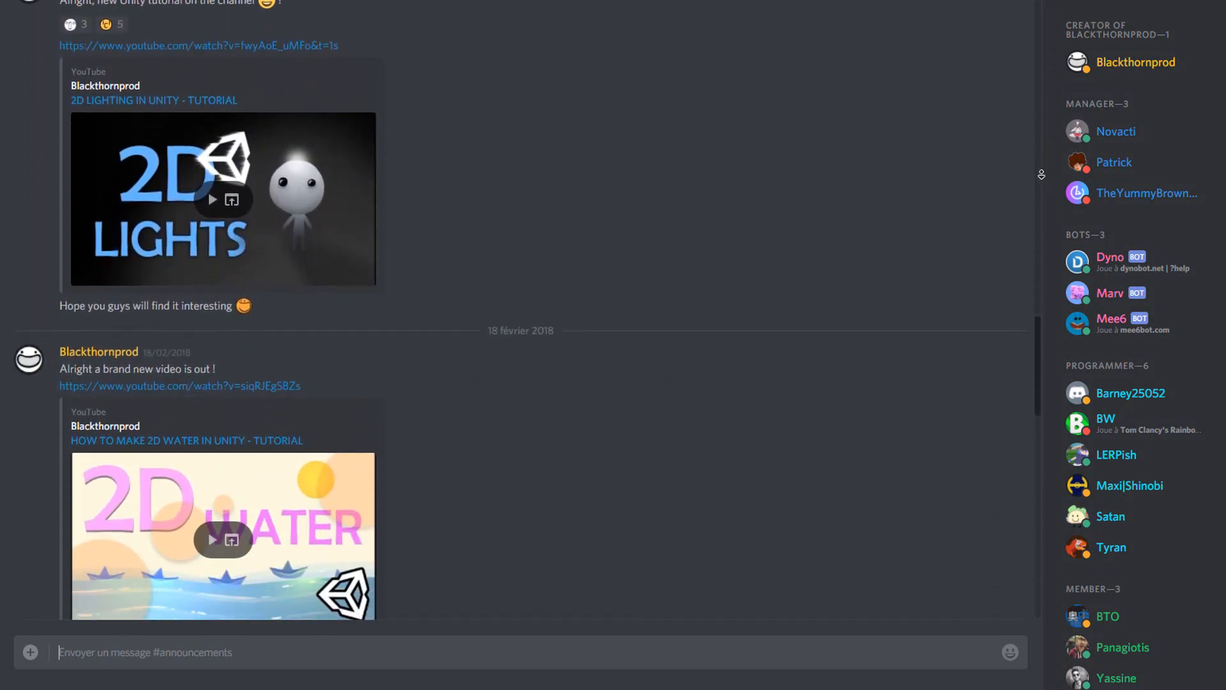
scroll(down, 3)
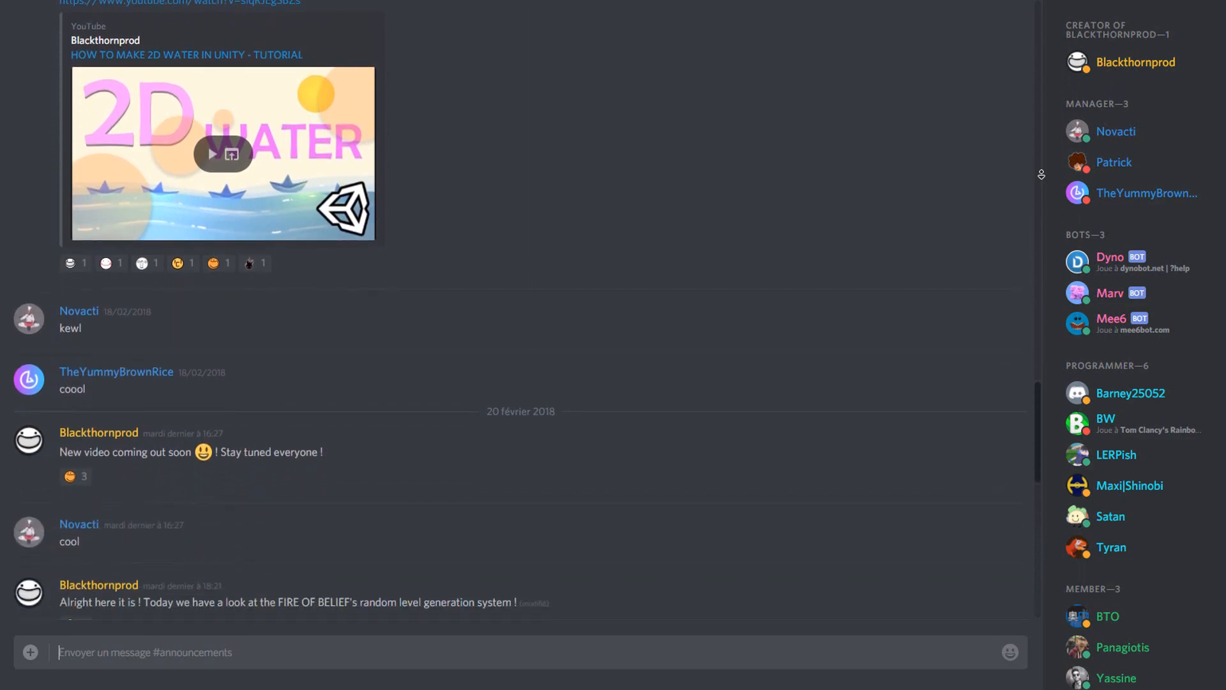